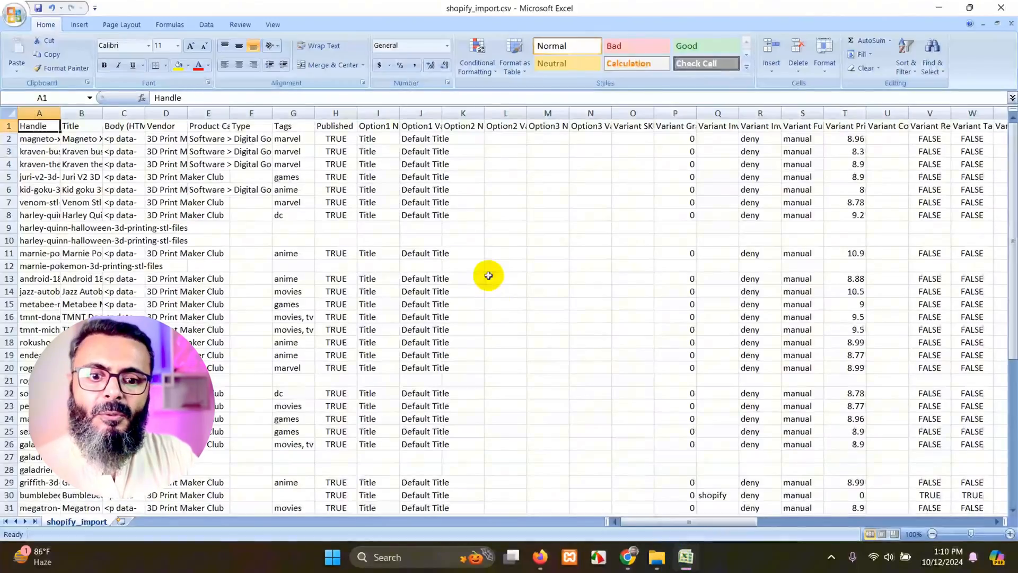
Autofit the Product Category column of shopify_import.csv and review the remaining columns to the right.
{"action": "left_click", "coordinate": [33, 126]}
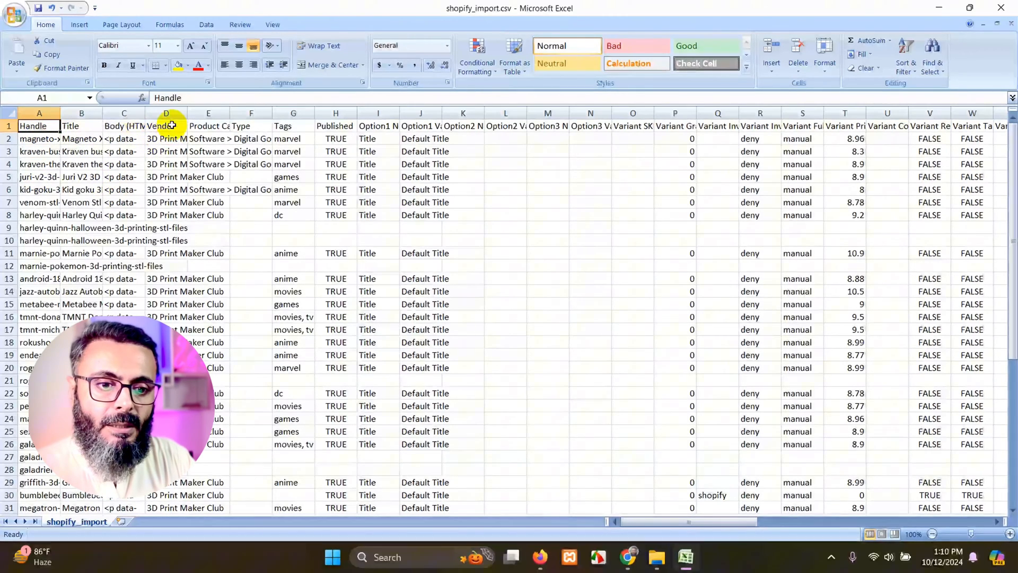
{"action": "left_click", "coordinate": [209, 125]}
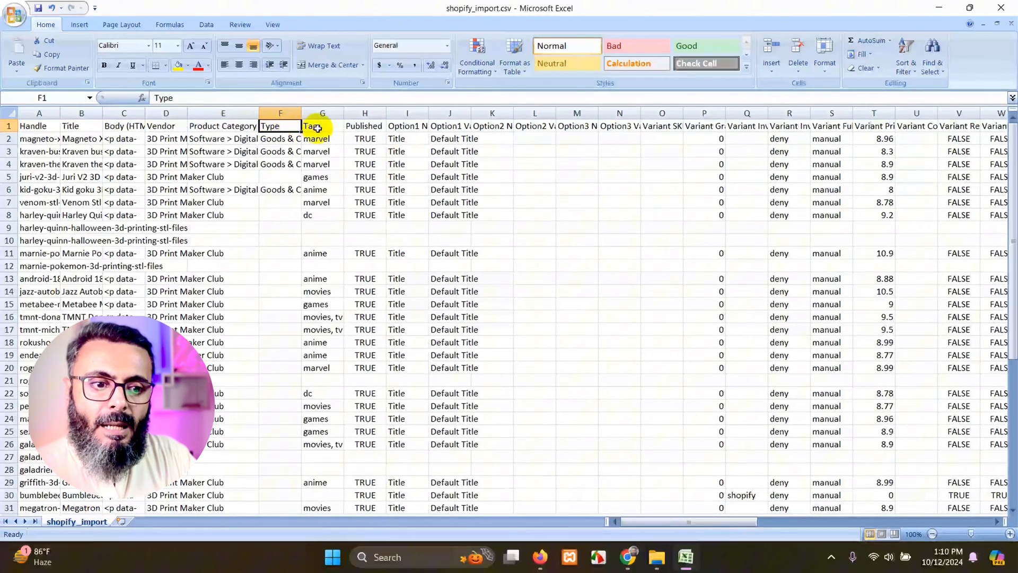
{"action": "left_click", "coordinate": [407, 126]}
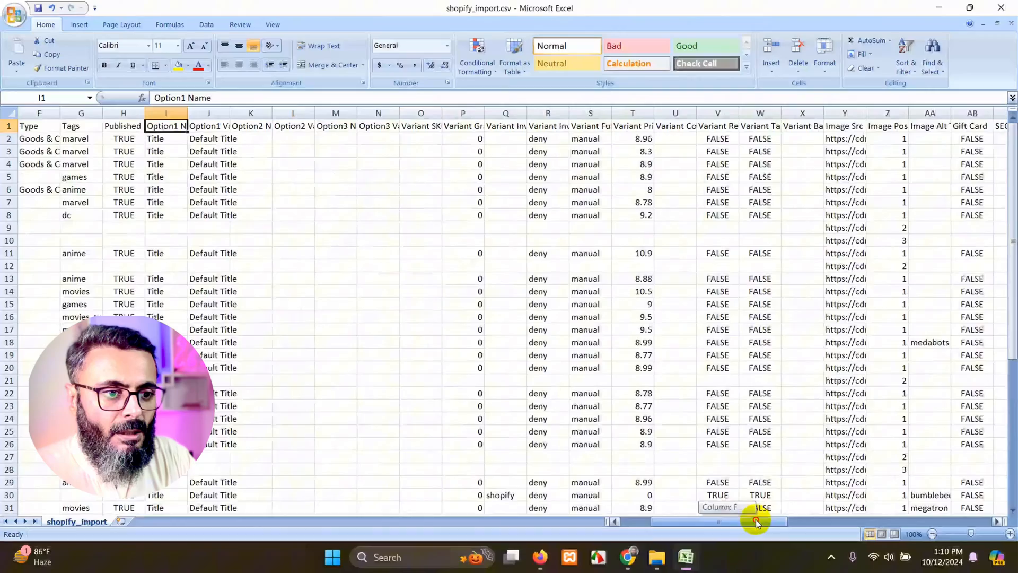
{"action": "scroll", "scroll_direction": "right", "scroll_amount": 3}
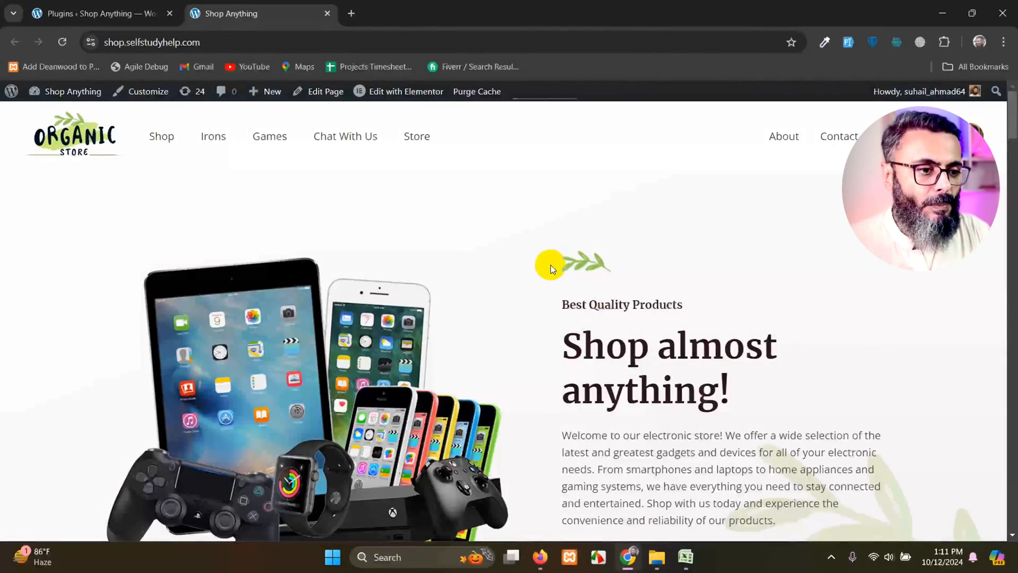
{"action": "mouse_move", "coordinate": [291, 227]}
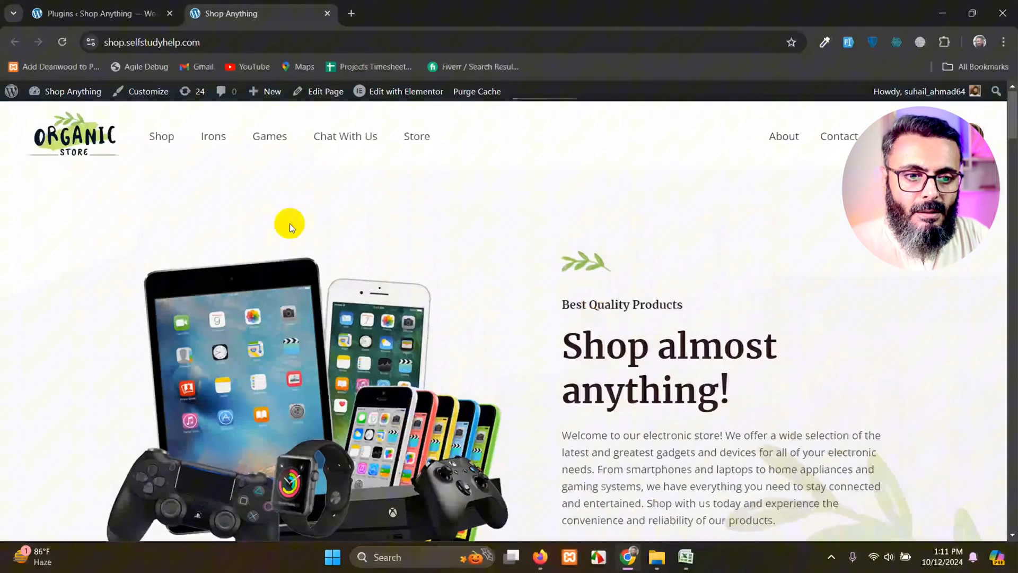
View the storefront Shop page listing 1,639 products, then return to the Plugins admin.
{"action": "left_click", "coordinate": [161, 136]}
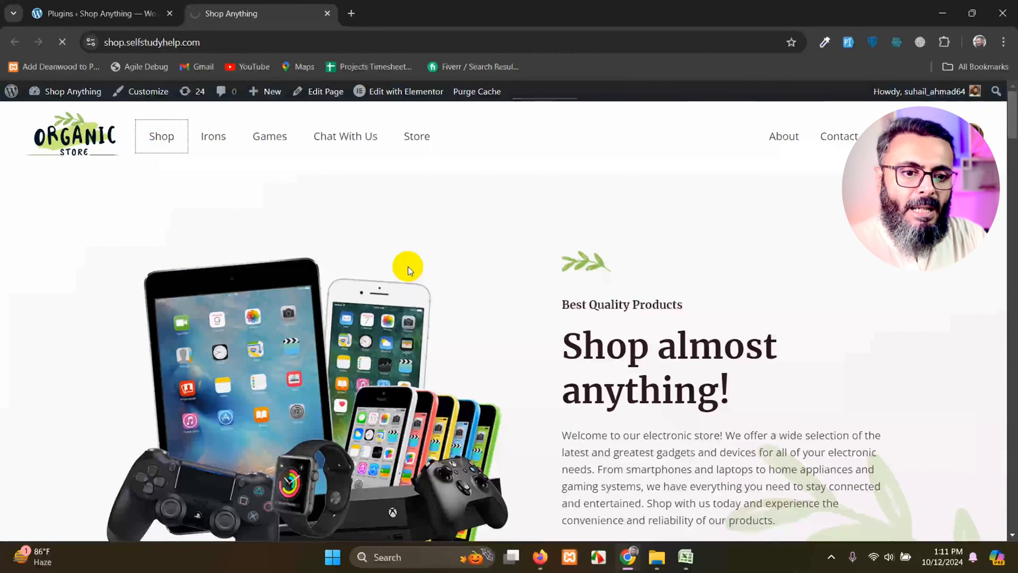
{"action": "mouse_move", "coordinate": [401, 293]}
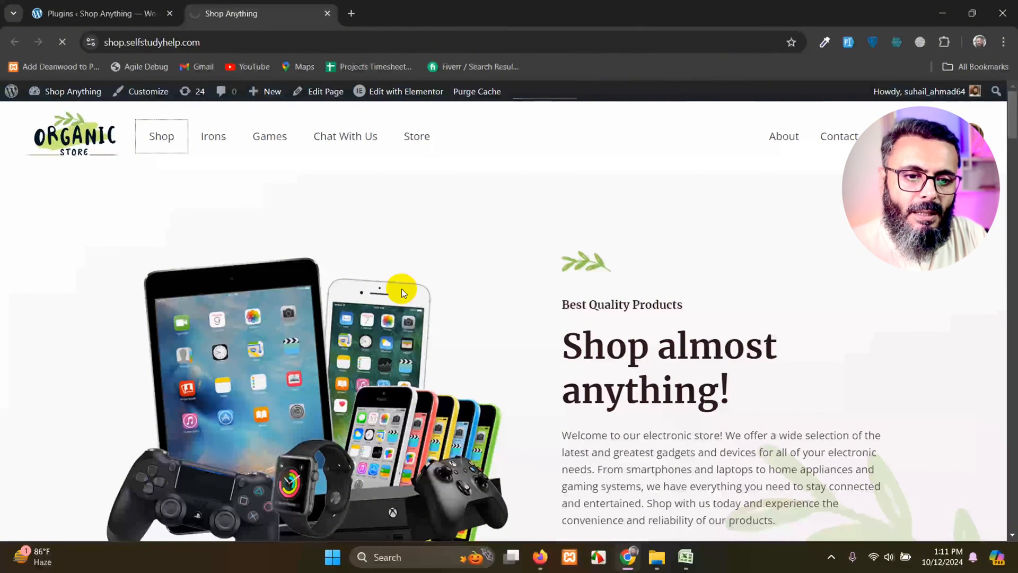
{"action": "left_click", "coordinate": [161, 136]}
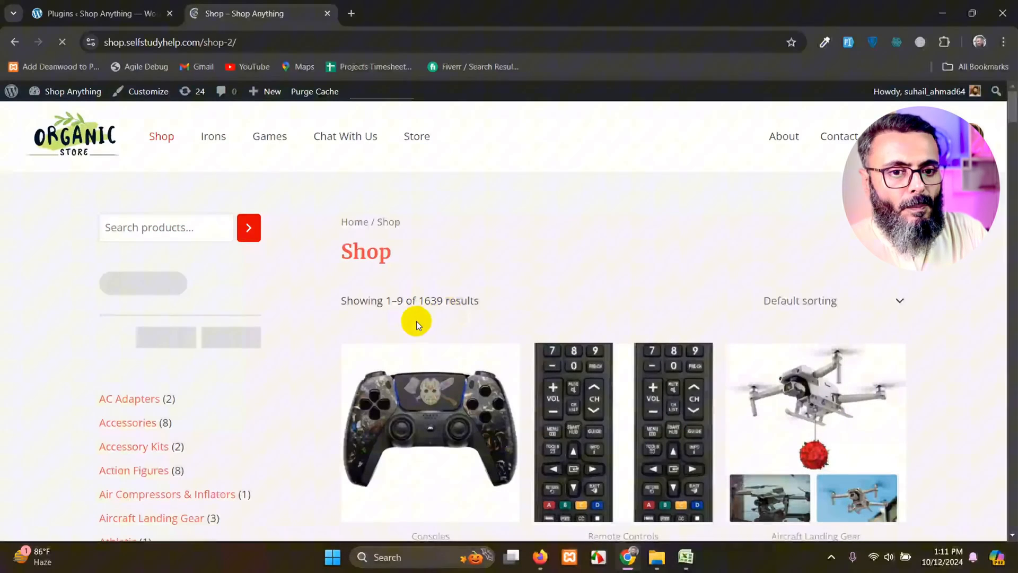
{"action": "left_click", "coordinate": [97, 12]}
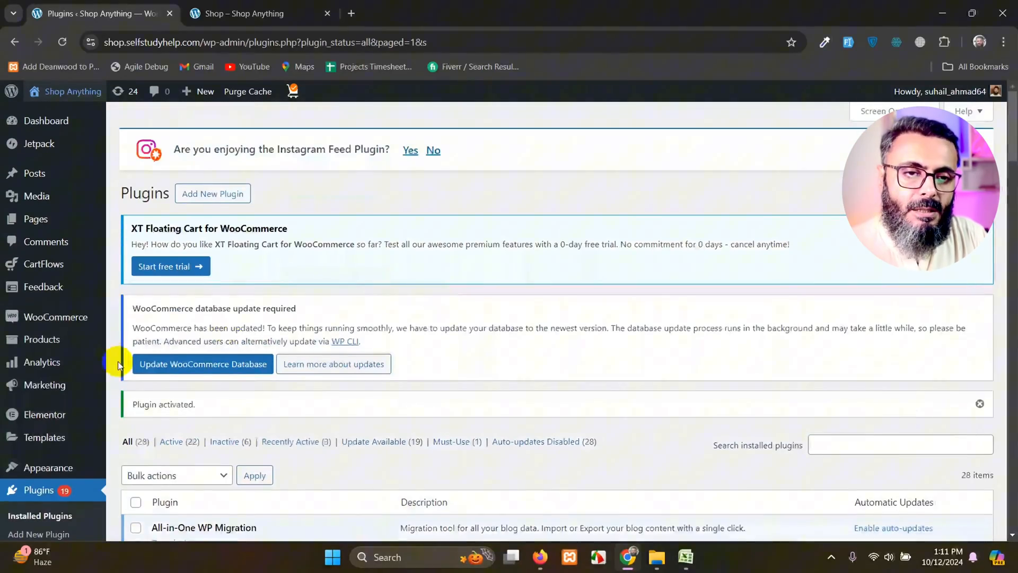
Go to the Shopify CSV import page from the admin sidebar, showing a 0 / 0 counter.
{"action": "scroll", "scroll_direction": "down", "scroll_amount": 3}
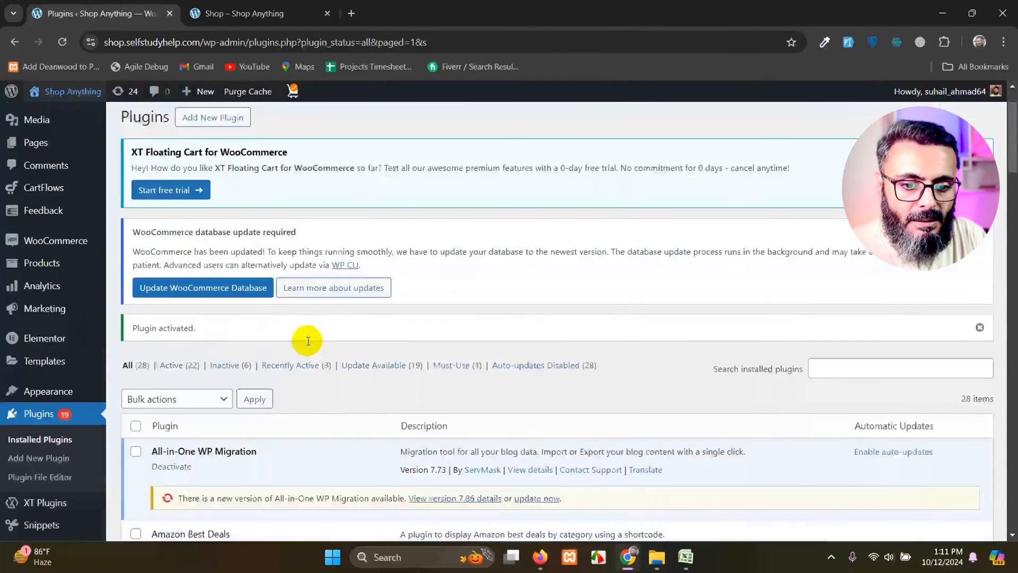
{"action": "scroll", "scroll_direction": "down", "scroll_amount": 3}
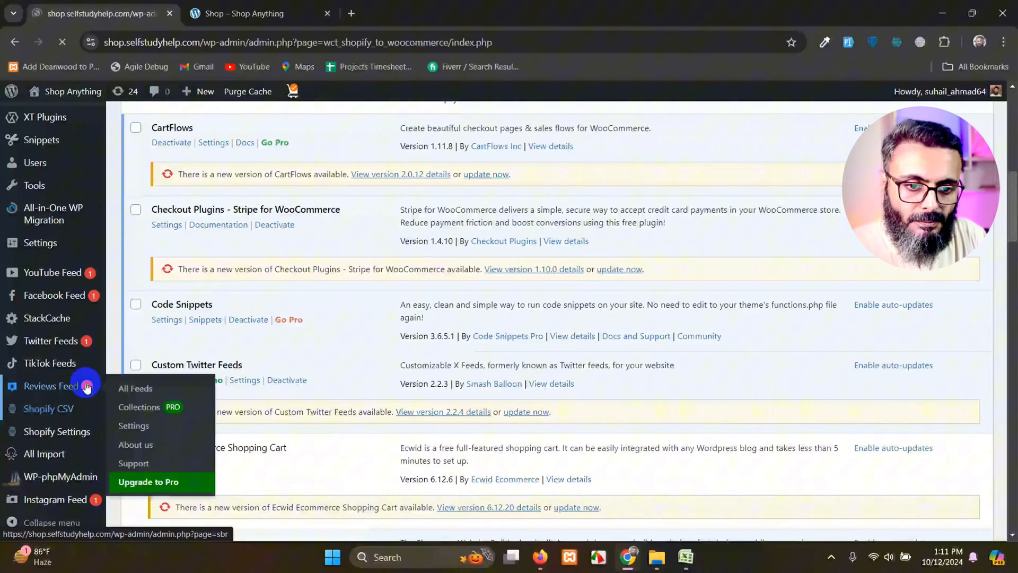
{"action": "left_click", "coordinate": [49, 408]}
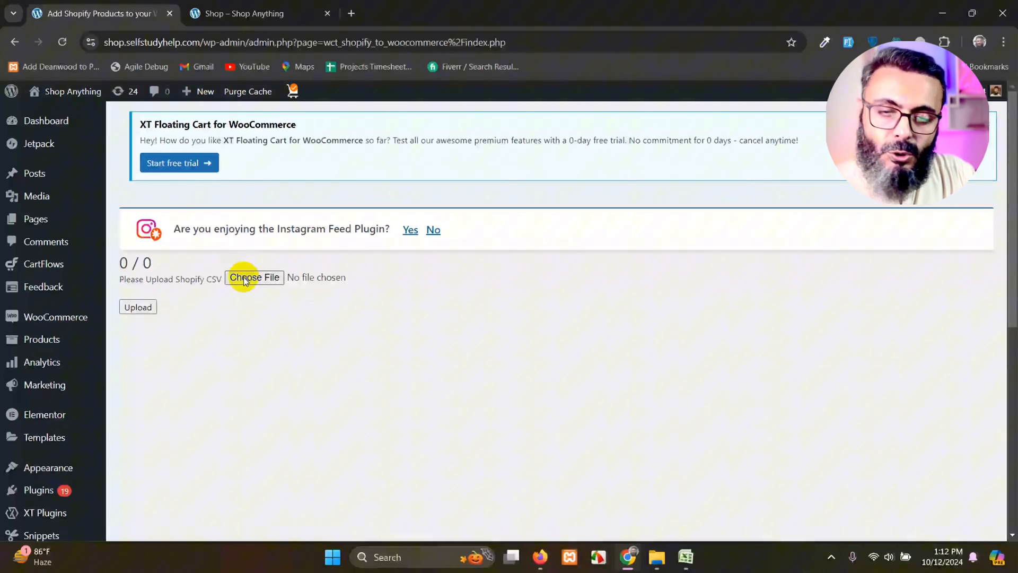
{"action": "mouse_move", "coordinate": [336, 291]}
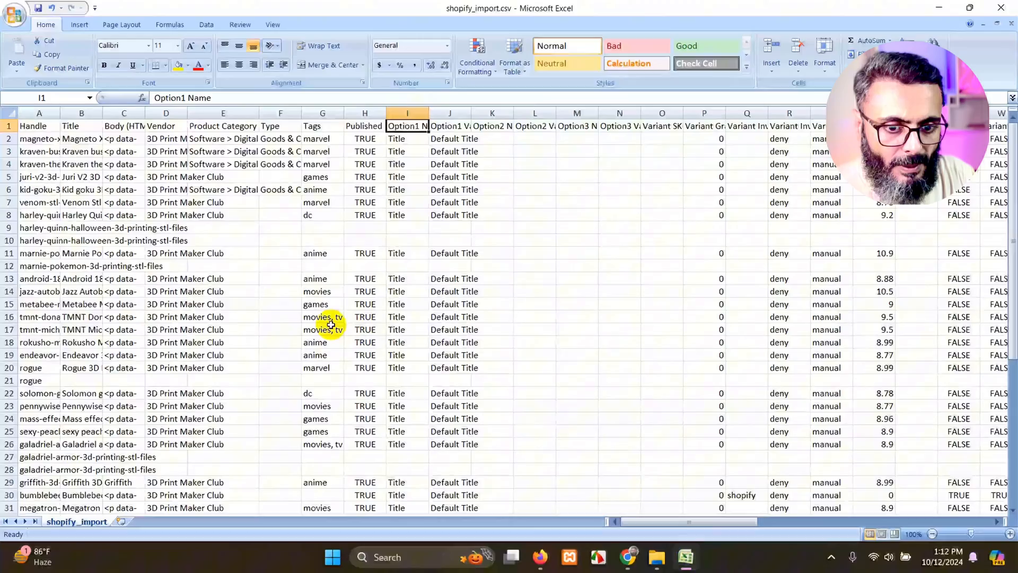
Widen the Handle column so full handles like harley-quinn-halloween-3d-printing-stl-files are readable.
{"action": "scroll", "scroll_direction": "down", "scroll_amount": 3}
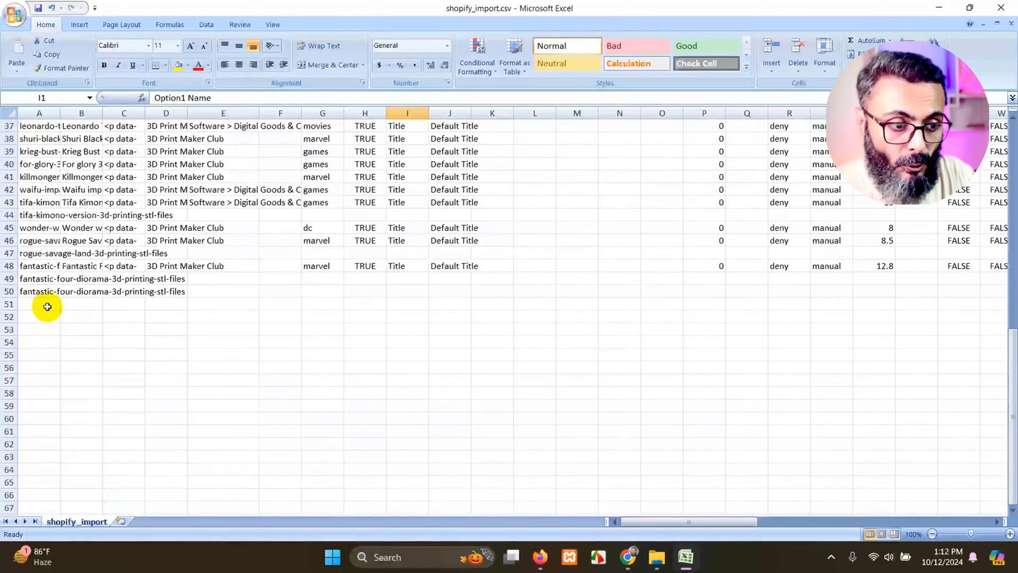
{"action": "scroll", "scroll_direction": "up", "scroll_amount": 3}
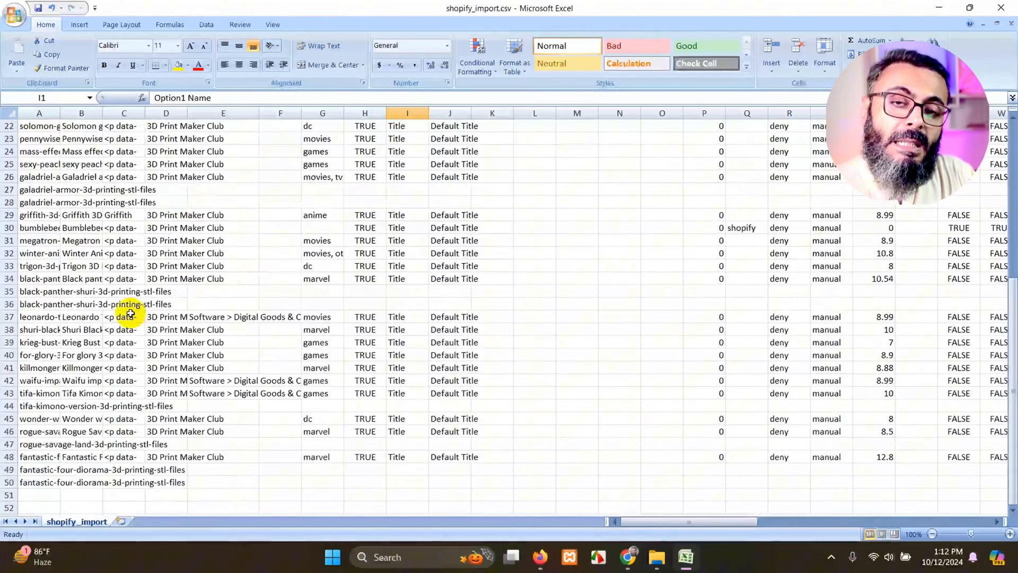
{"action": "scroll", "scroll_direction": "up", "scroll_amount": 3}
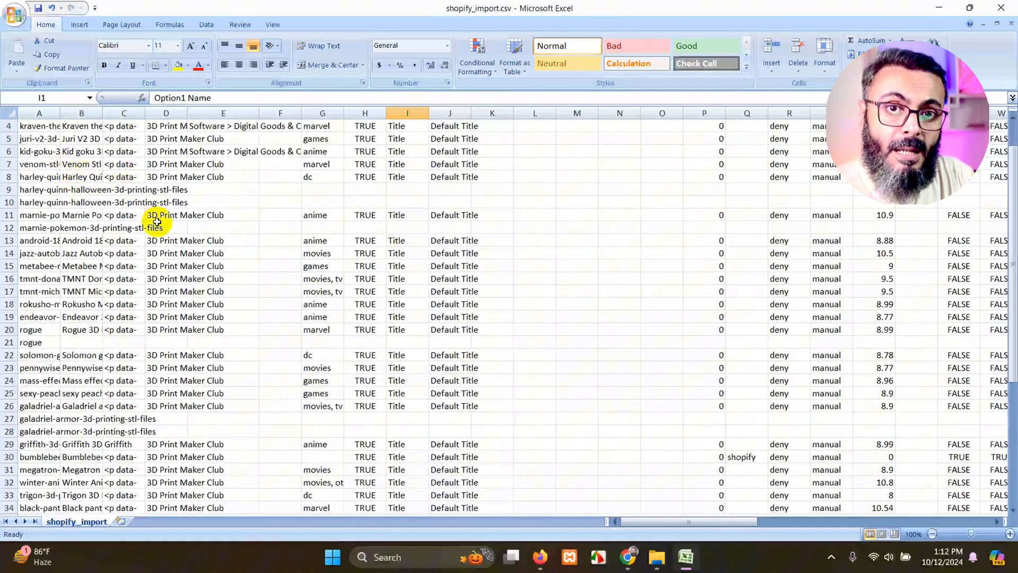
{"action": "scroll", "scroll_direction": "up", "scroll_amount": 3}
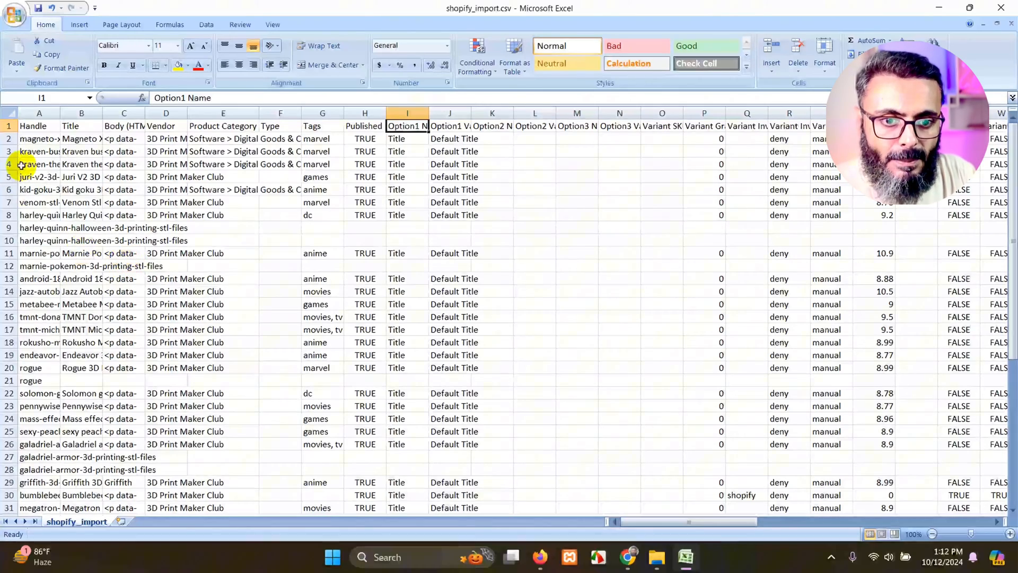
{"action": "left_click", "coordinate": [81, 114]}
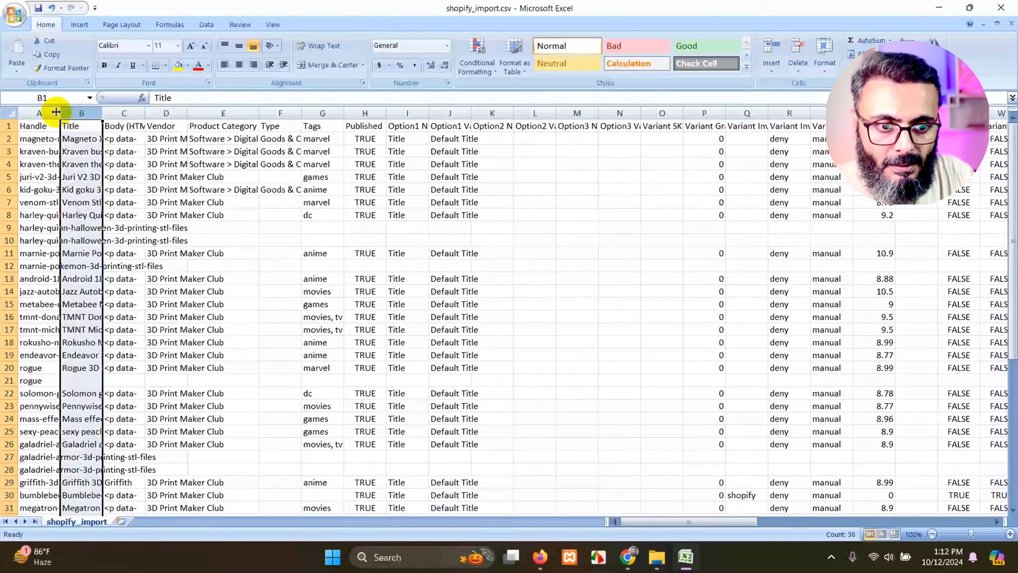
{"action": "left_click_drag", "start_coordinate": [100, 113], "coordinate": [235, 112]}
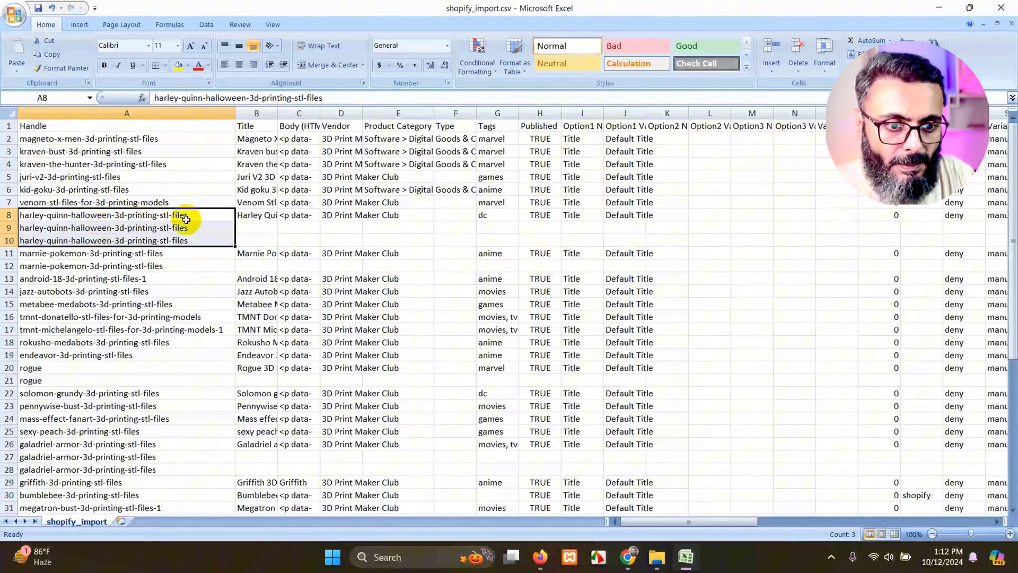
{"action": "mouse_move", "coordinate": [858, 482]}
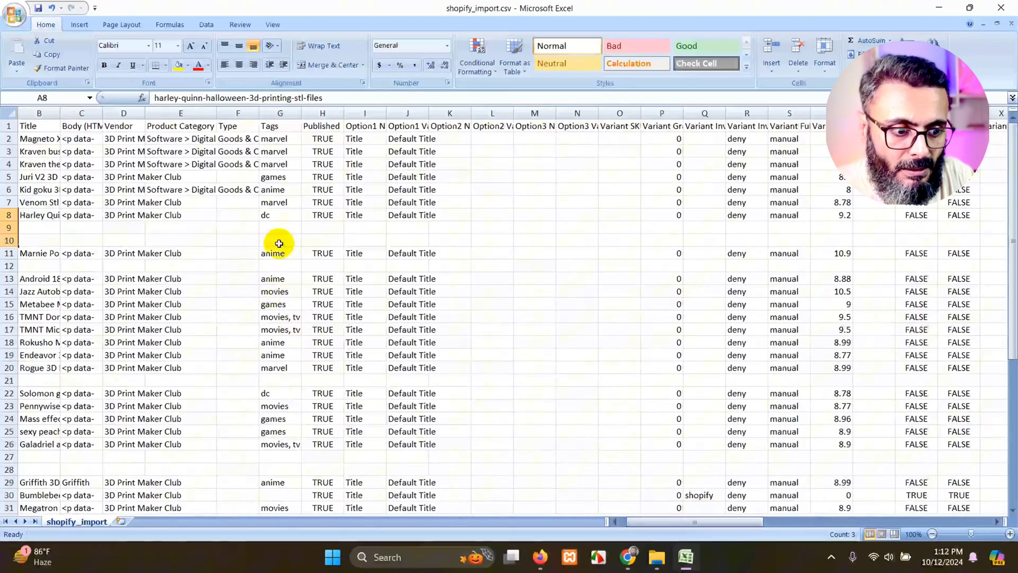
{"action": "scroll", "scroll_direction": "right", "scroll_amount": 3}
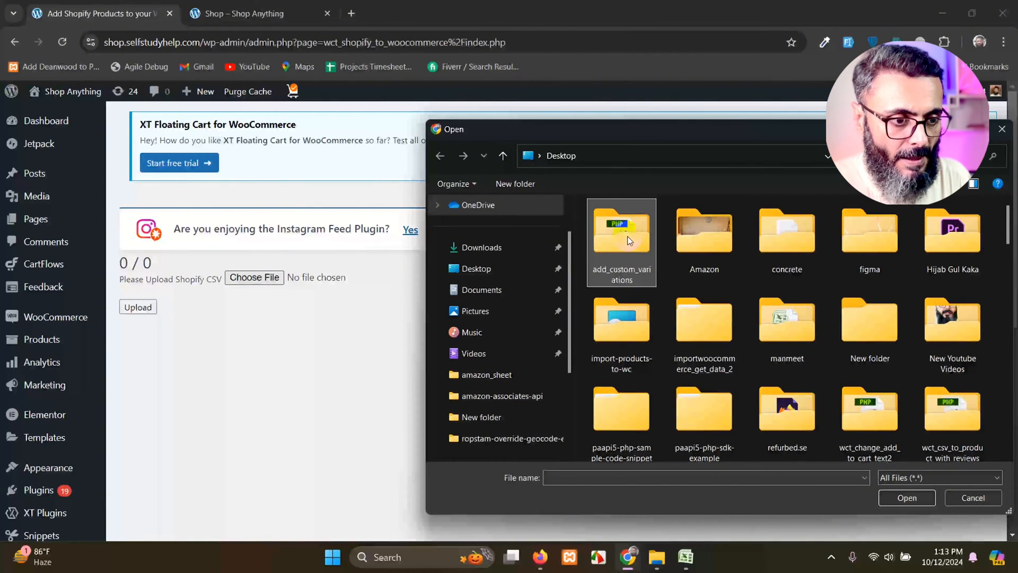
Choose shopify_import.csv from the Desktop as the file for the Shopify CSV upload form.
{"action": "left_click", "coordinate": [703, 233]}
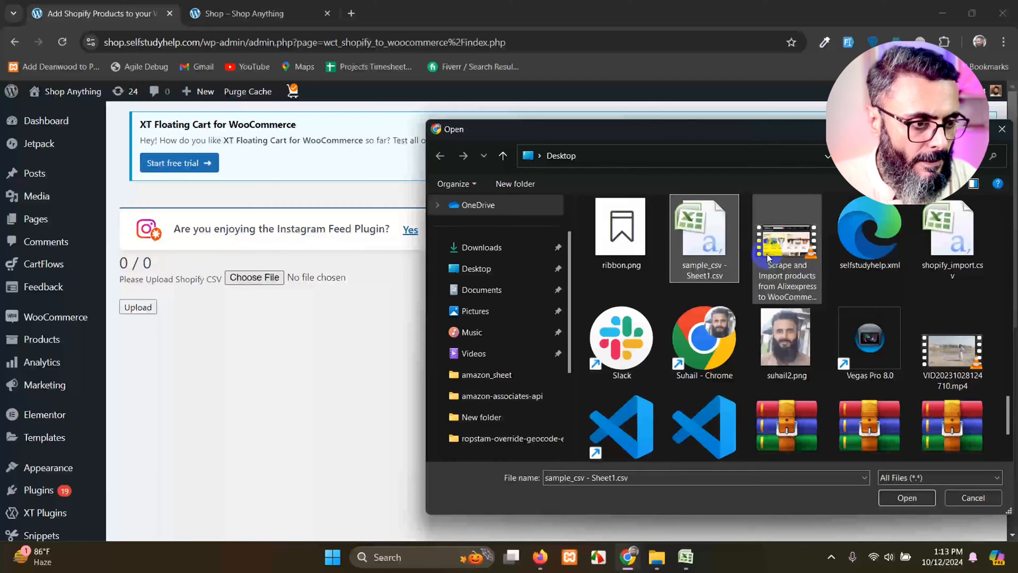
{"action": "mouse_move", "coordinate": [952, 247]}
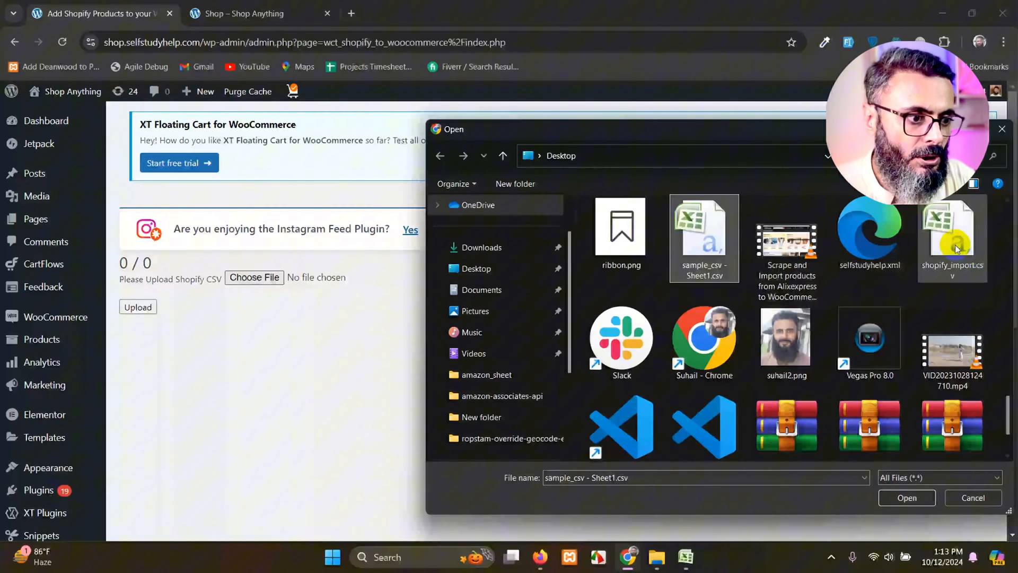
{"action": "left_click", "coordinate": [953, 230]}
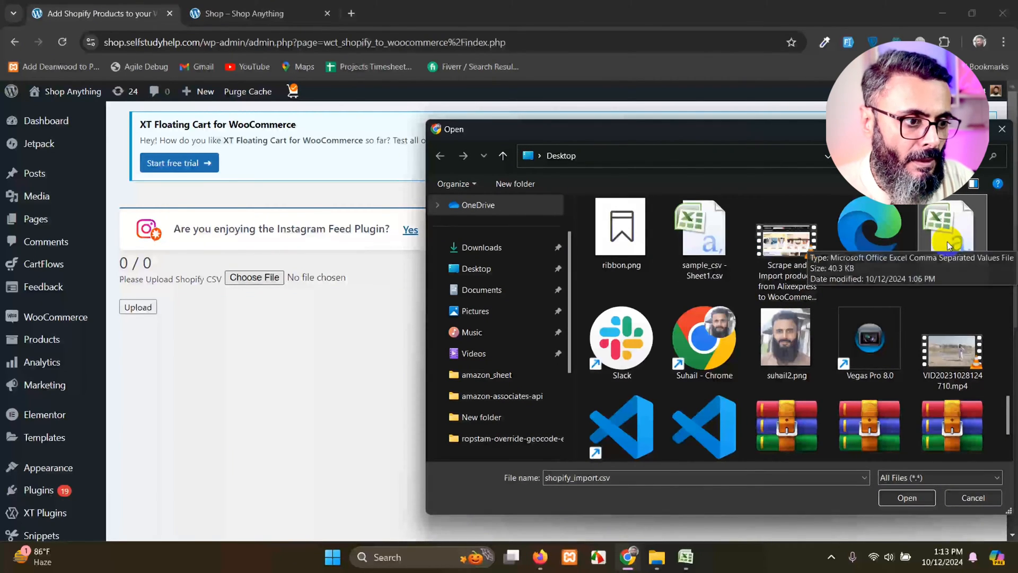
{"action": "left_click", "coordinate": [907, 498]}
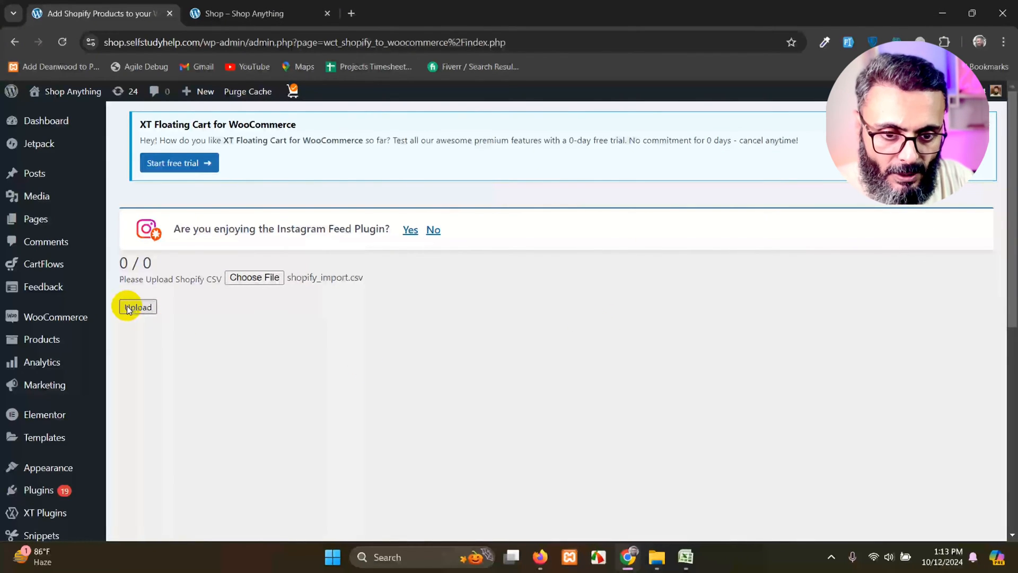
Open the Products list in a new tab, then return to the Shopify CSV upload page.
{"action": "right_click", "coordinate": [42, 339]}
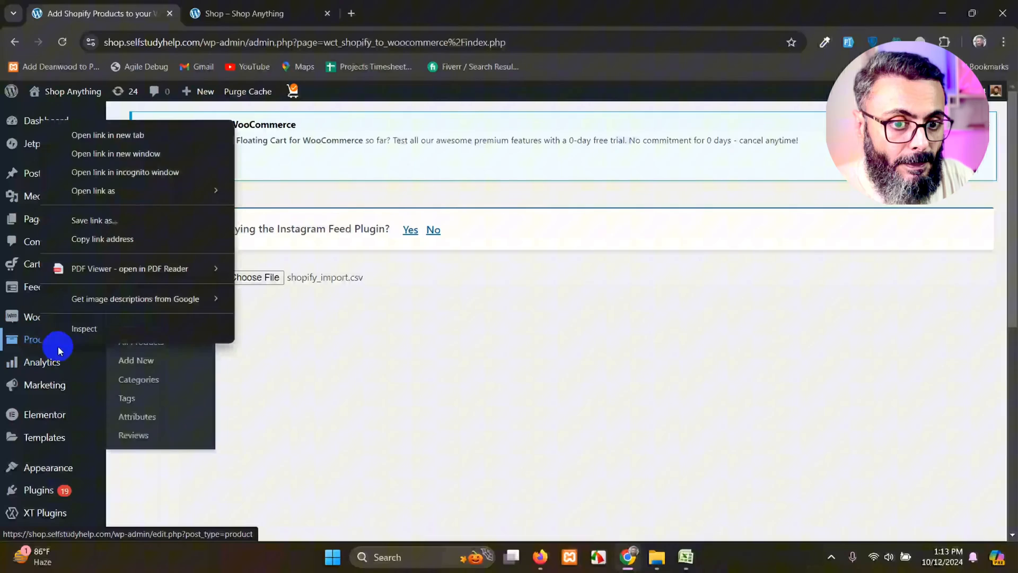
{"action": "left_click", "coordinate": [108, 135]}
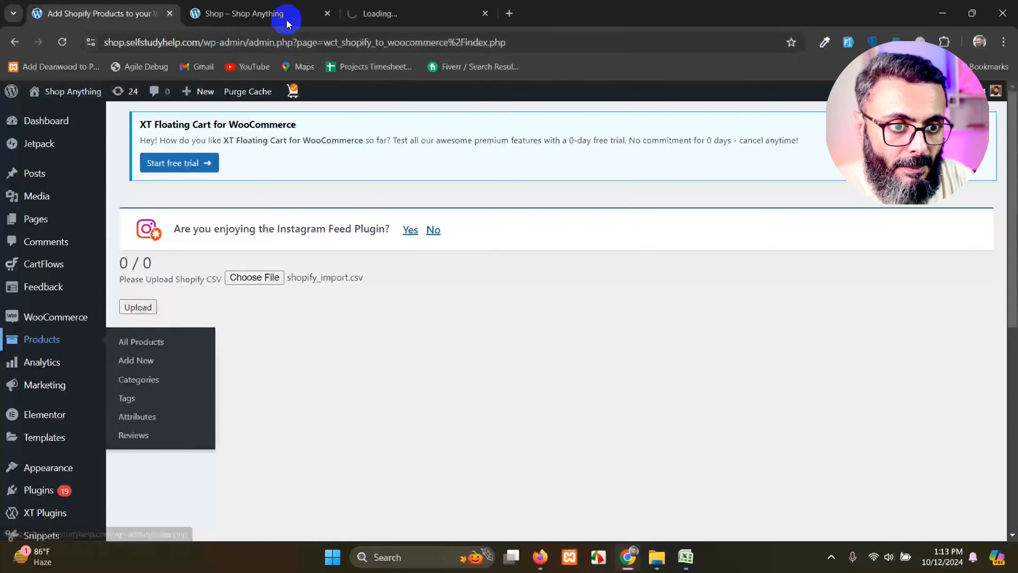
{"action": "left_click", "coordinate": [141, 341]}
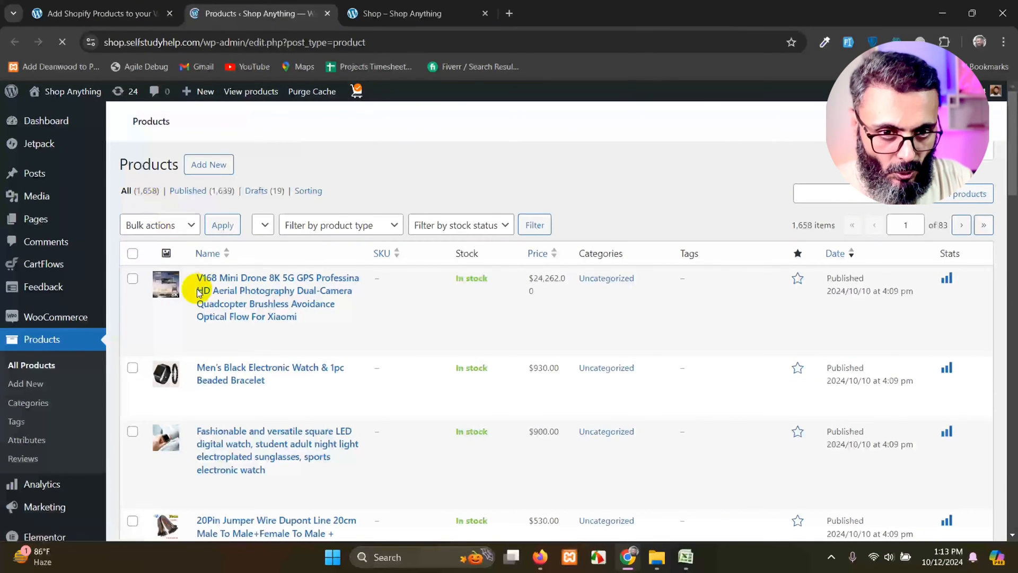
{"action": "left_click", "coordinate": [97, 13]}
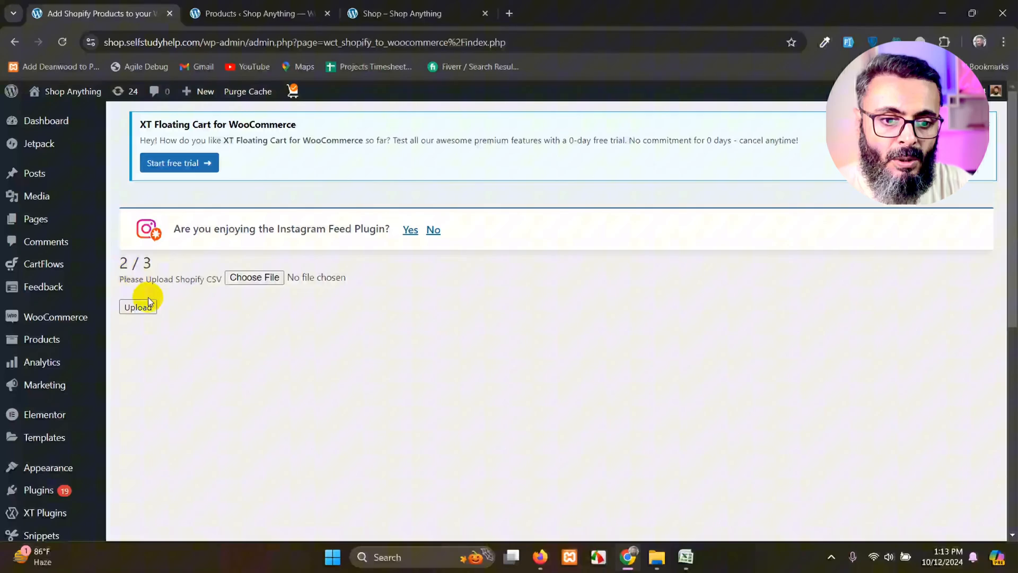
Upload the CSV and refresh the product list, now 1,663 items topped by Kid goku 3D Printing stl files.
{"action": "left_click", "coordinate": [138, 307]}
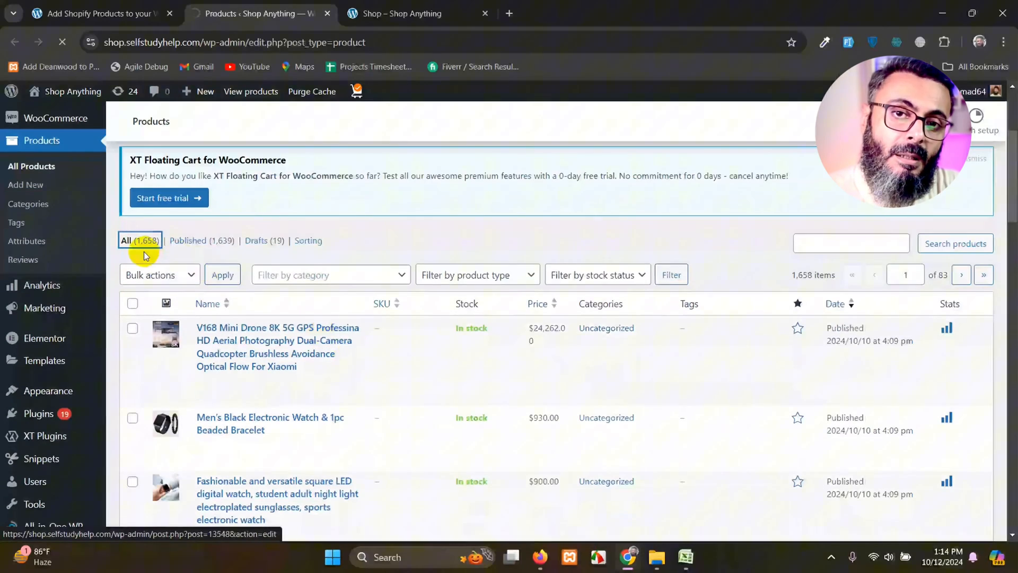
{"action": "left_click", "coordinate": [127, 241]}
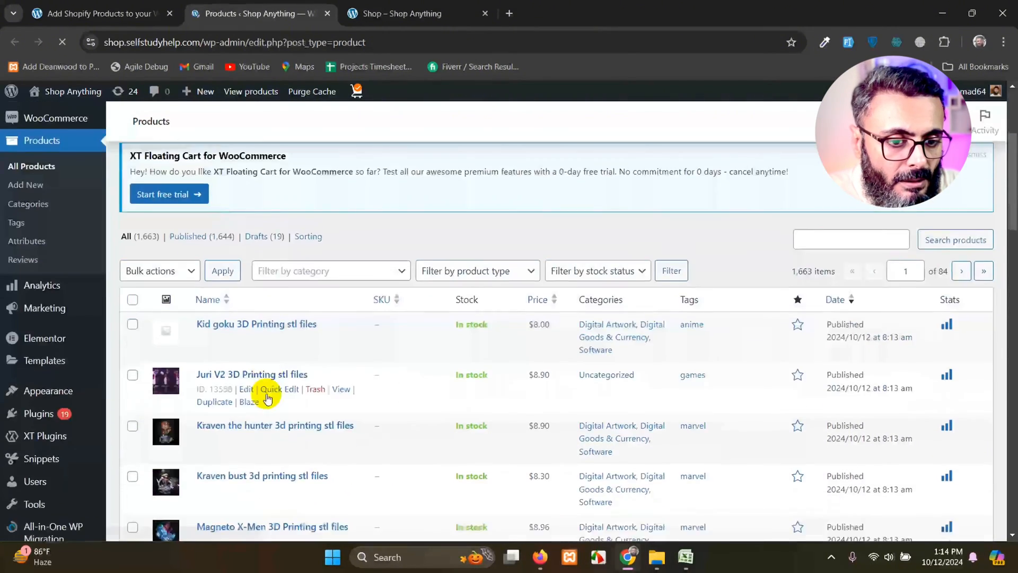
{"action": "scroll", "scroll_direction": "down", "scroll_amount": 3}
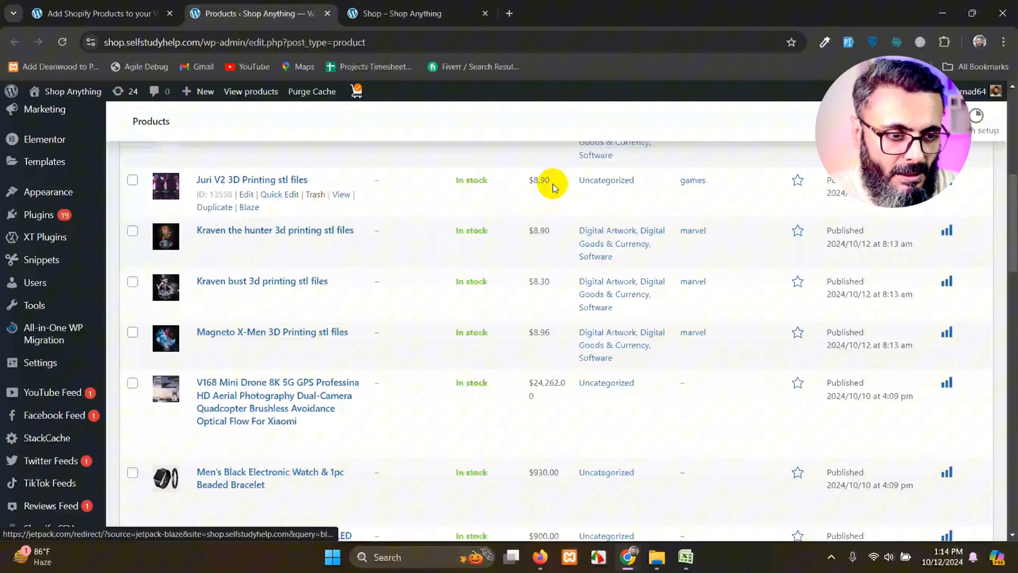
{"action": "scroll", "scroll_direction": "up", "scroll_amount": 3}
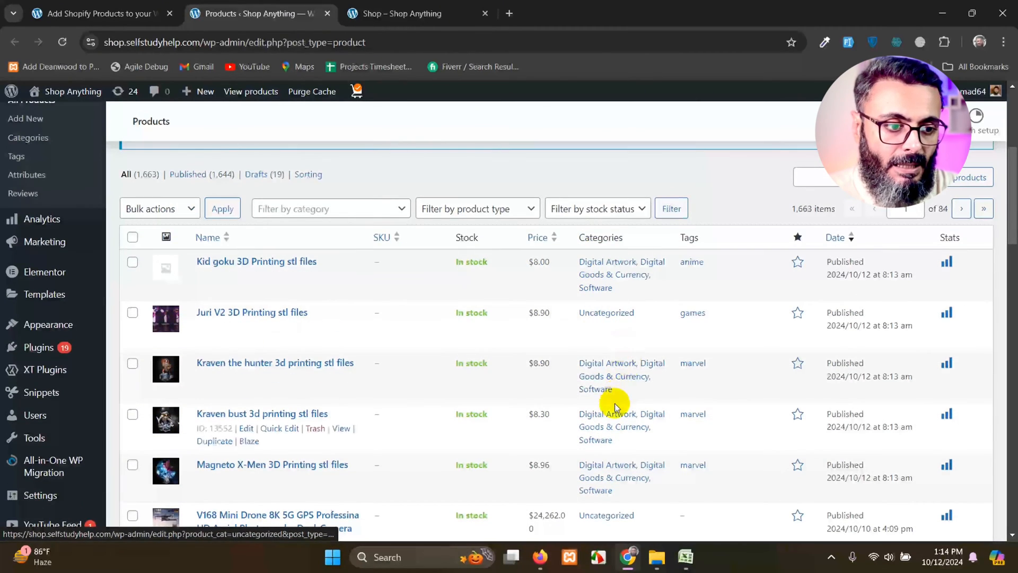
{"action": "mouse_move", "coordinate": [713, 284]}
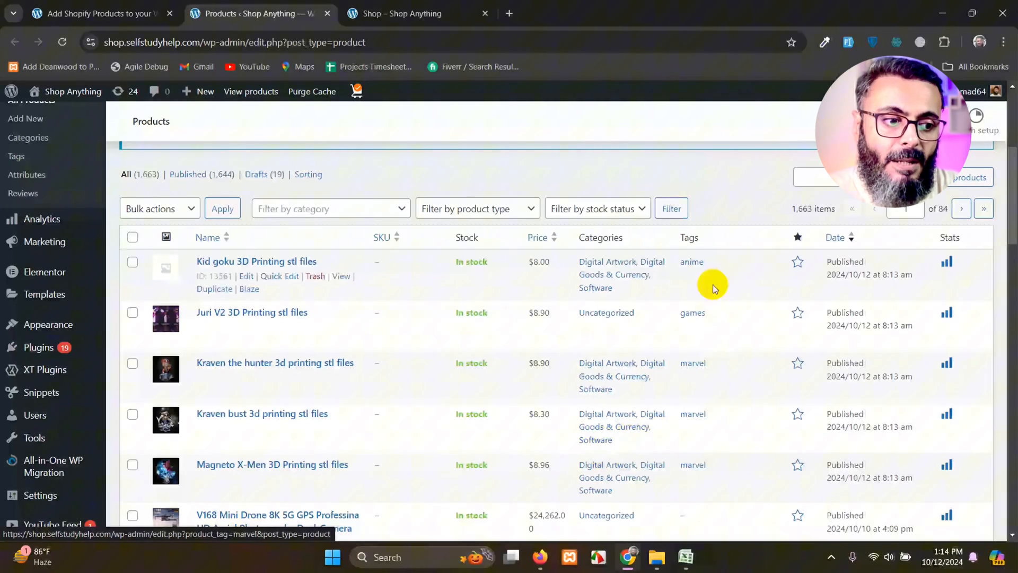
{"action": "mouse_move", "coordinate": [633, 456]}
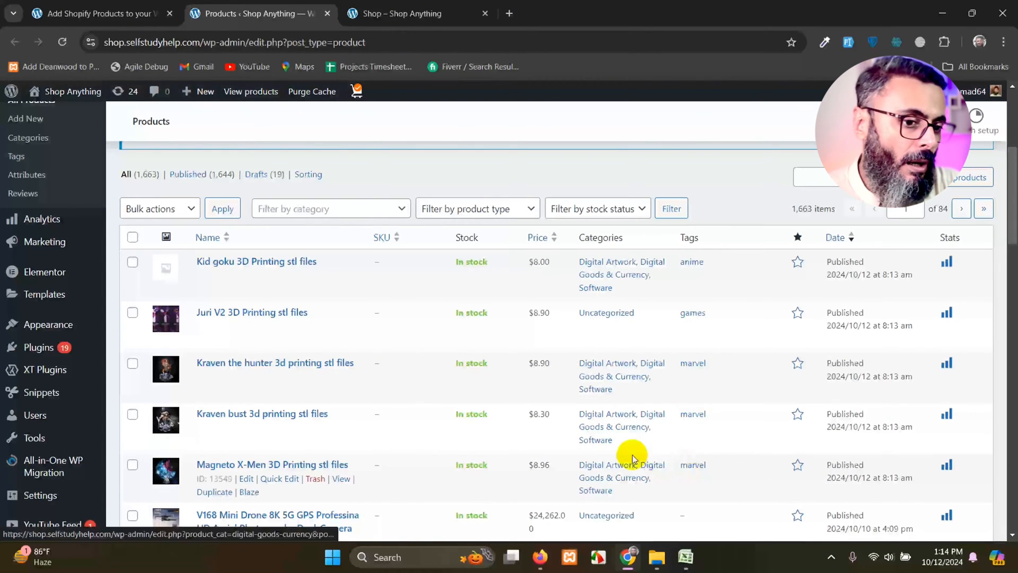
{"action": "mouse_move", "coordinate": [508, 379]}
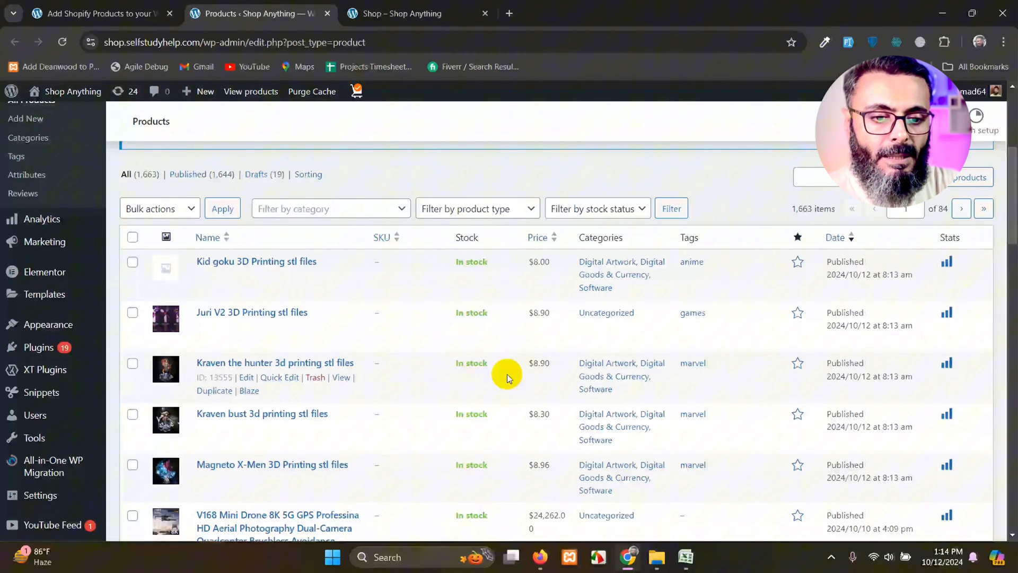
{"action": "mouse_move", "coordinate": [519, 372]}
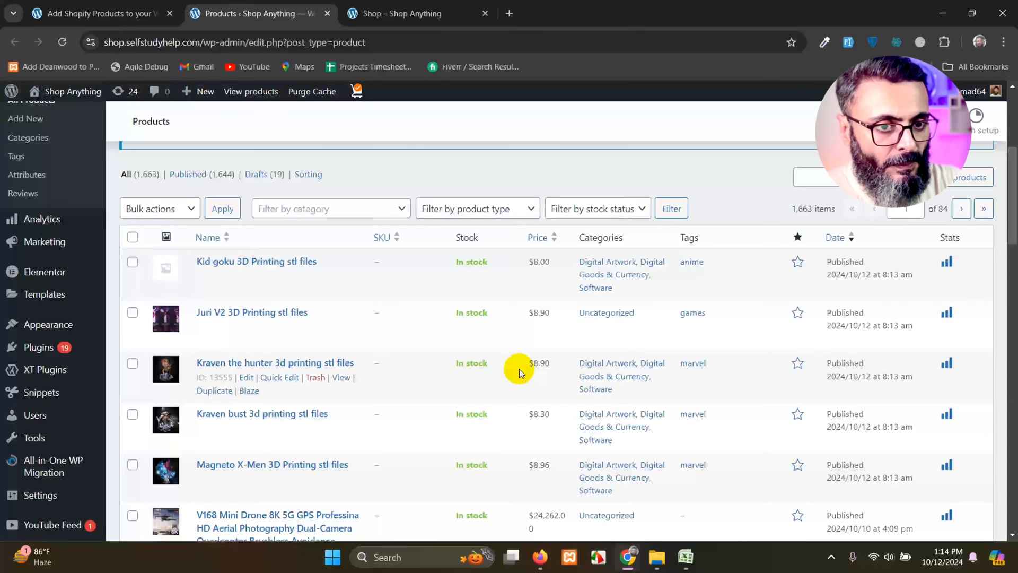
Load importwoocommerce.com in a new browser tab.
{"action": "left_click", "coordinate": [97, 13]}
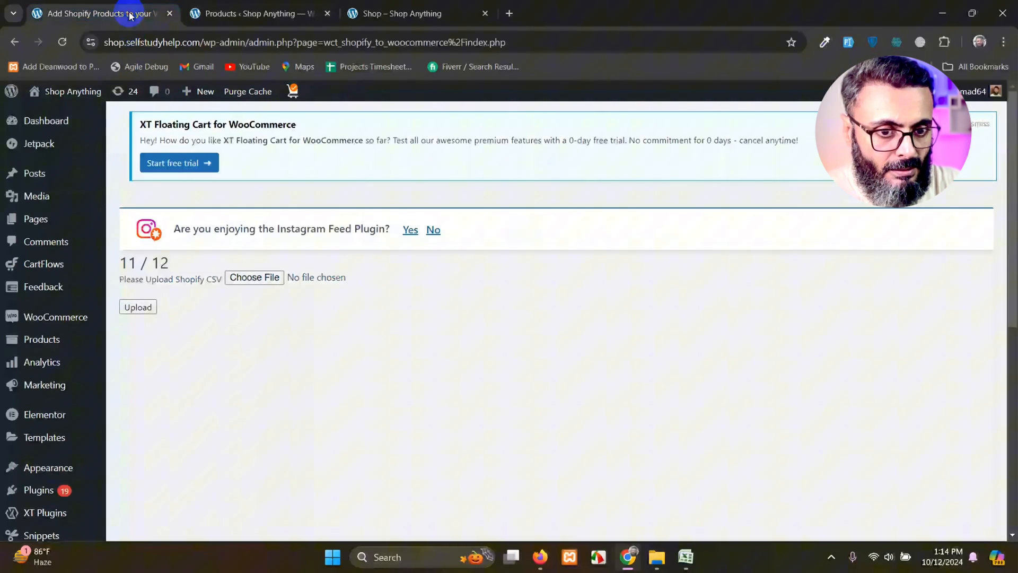
{"action": "mouse_move", "coordinate": [473, 245]}
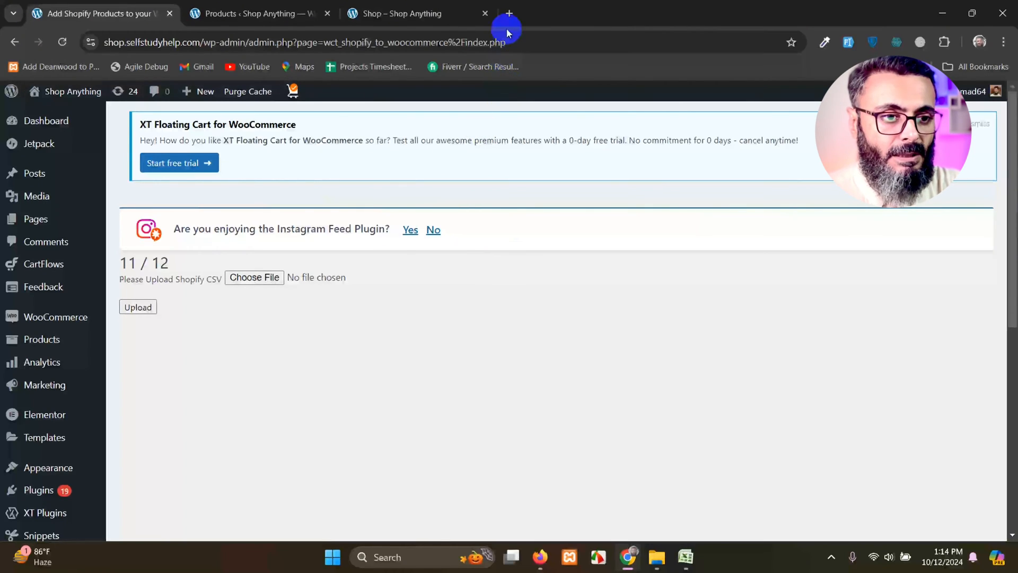
{"action": "left_click", "coordinate": [509, 12]}
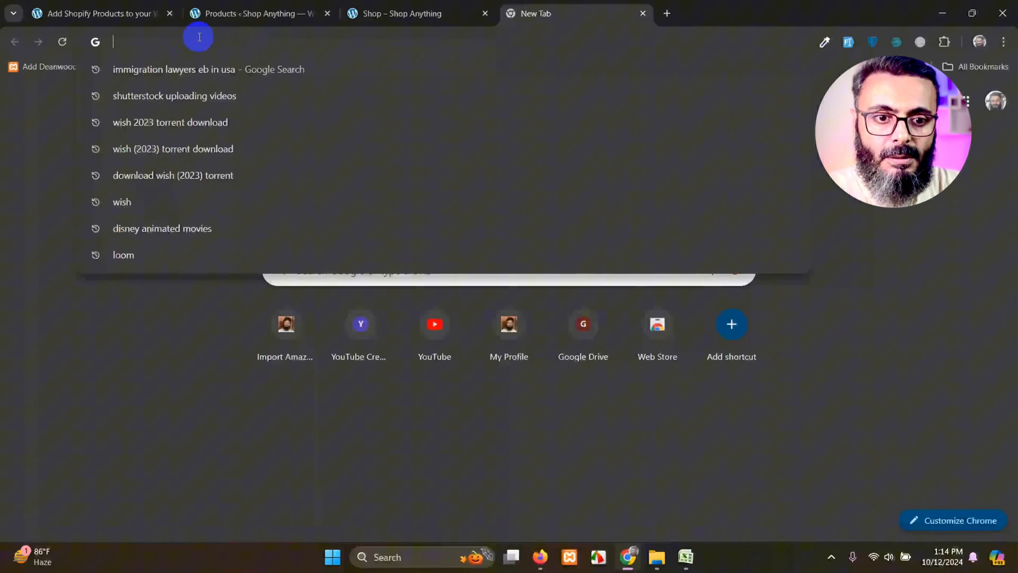
{"action": "type", "text": "importwoocommerce.com"}
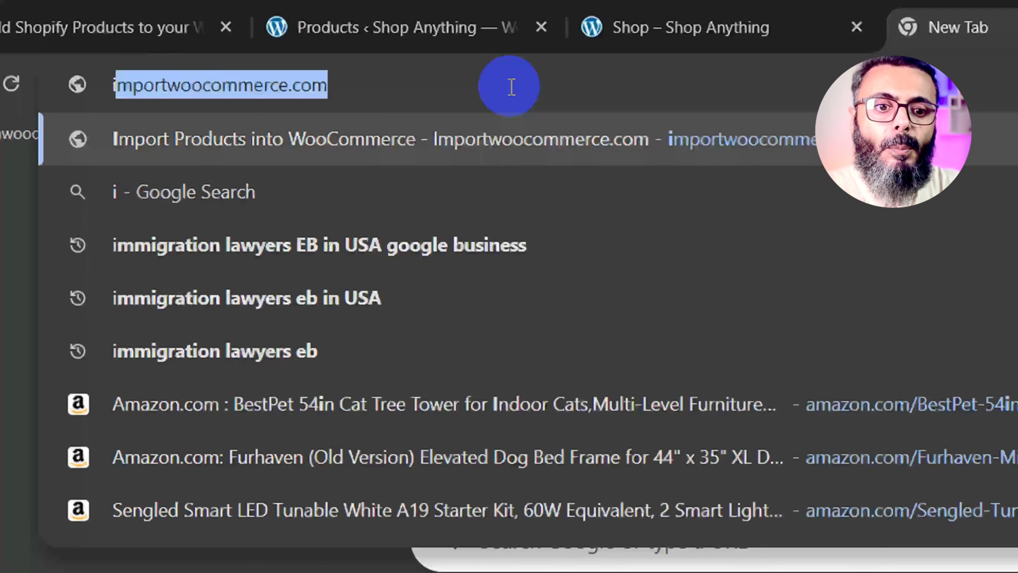
{"action": "type", "text": "mportwoocommerce."}
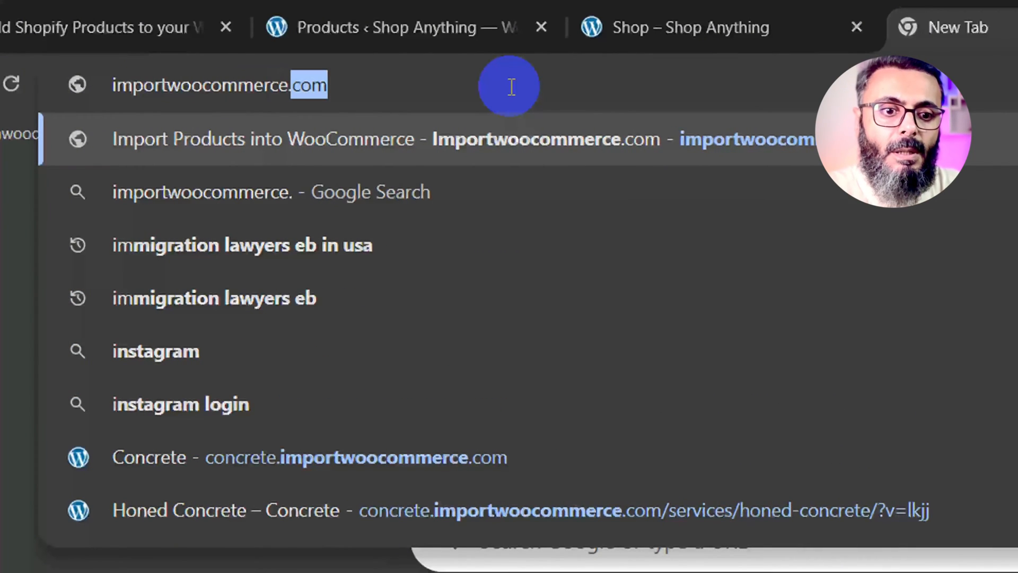
{"action": "key", "text": "Return"}
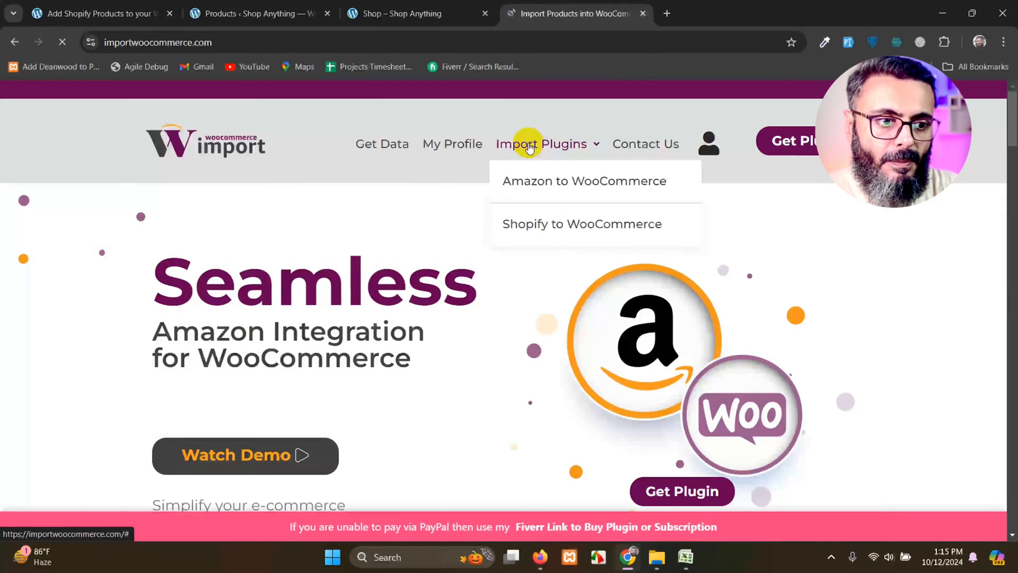
{"action": "mouse_move", "coordinate": [528, 233]}
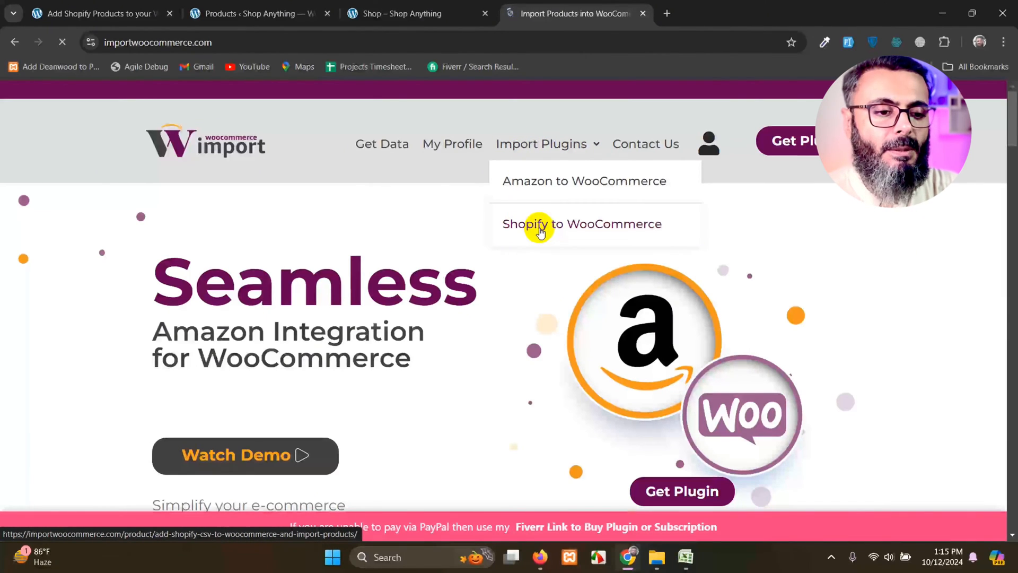
View the Add Shopify CSV to WooCommerce plugin page, priced at $15, under Import Plugins.
{"action": "left_click", "coordinate": [582, 224]}
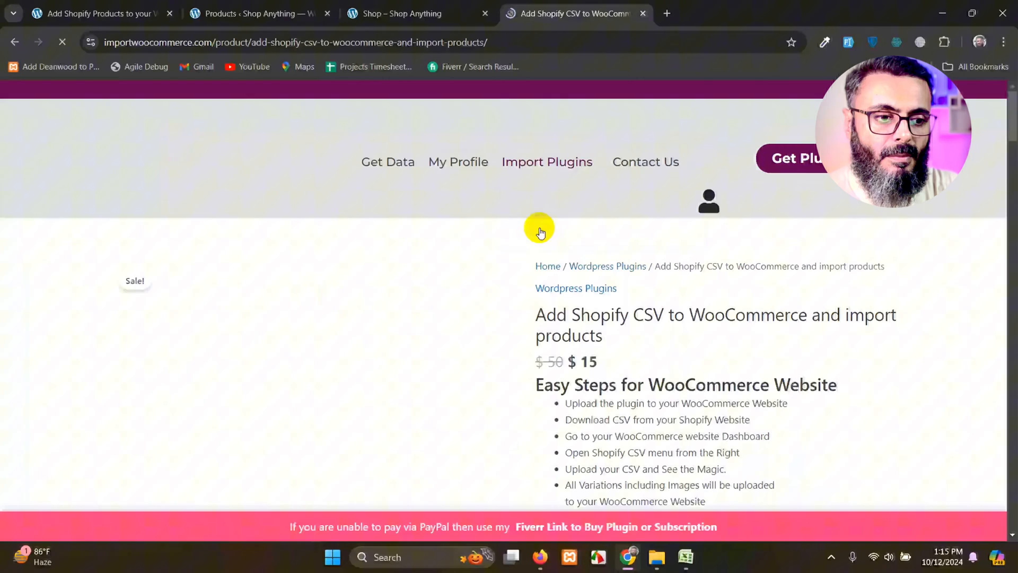
{"action": "scroll", "scroll_direction": "down", "scroll_amount": 3}
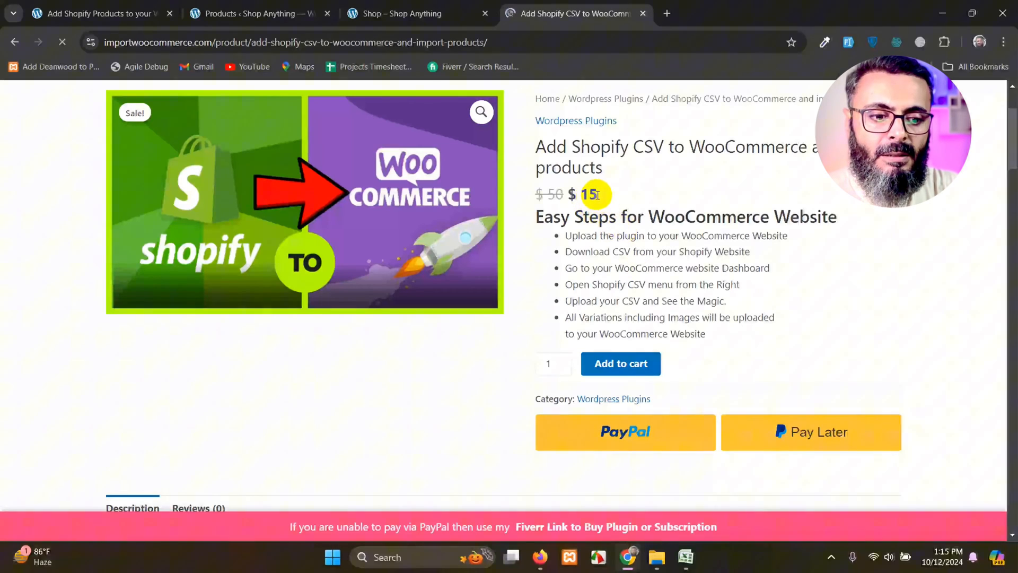
{"action": "scroll", "scroll_direction": "down", "scroll_amount": 3}
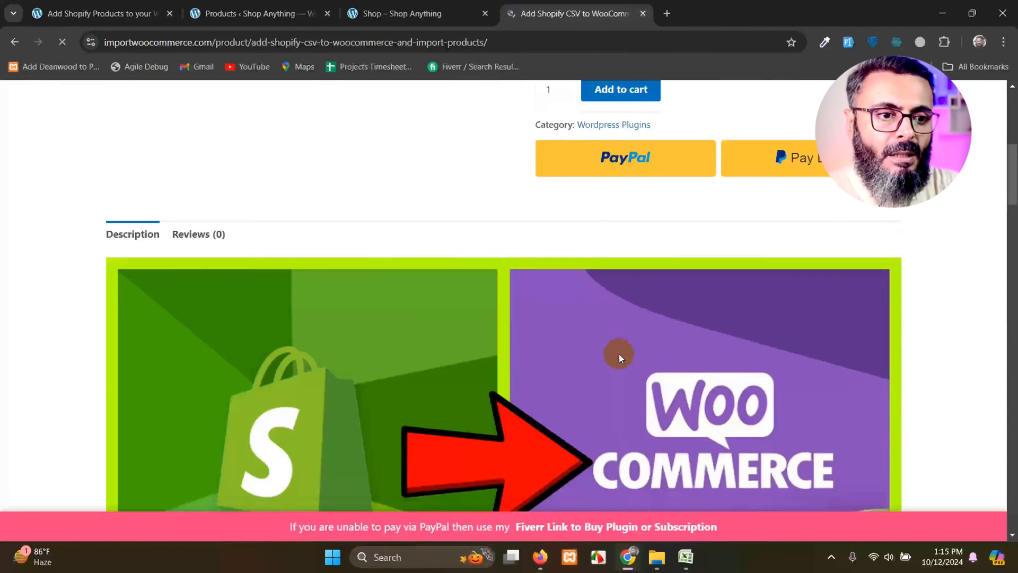
{"action": "scroll", "scroll_direction": "up", "scroll_amount": 3}
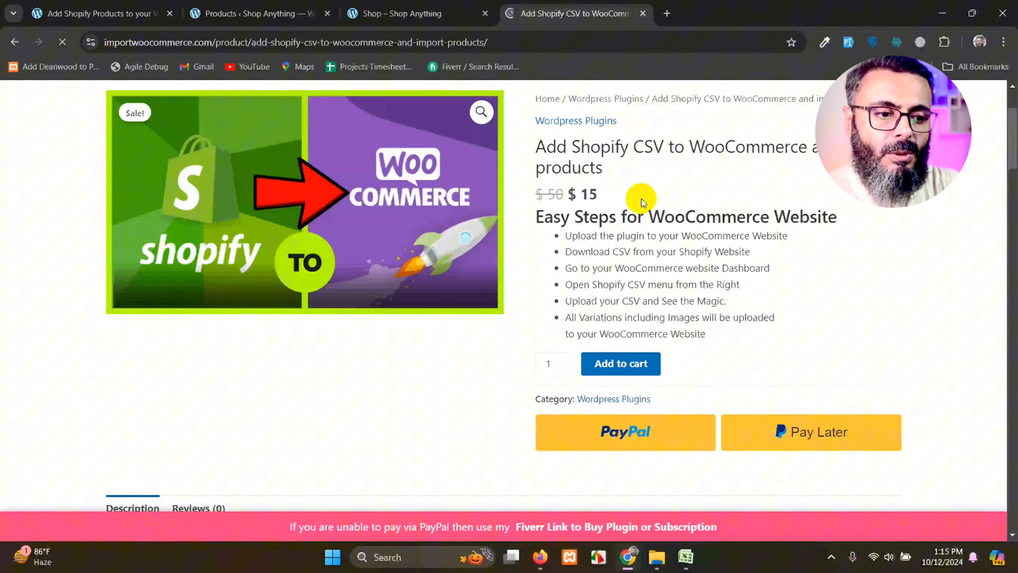
{"action": "scroll", "scroll_direction": "up", "scroll_amount": 3}
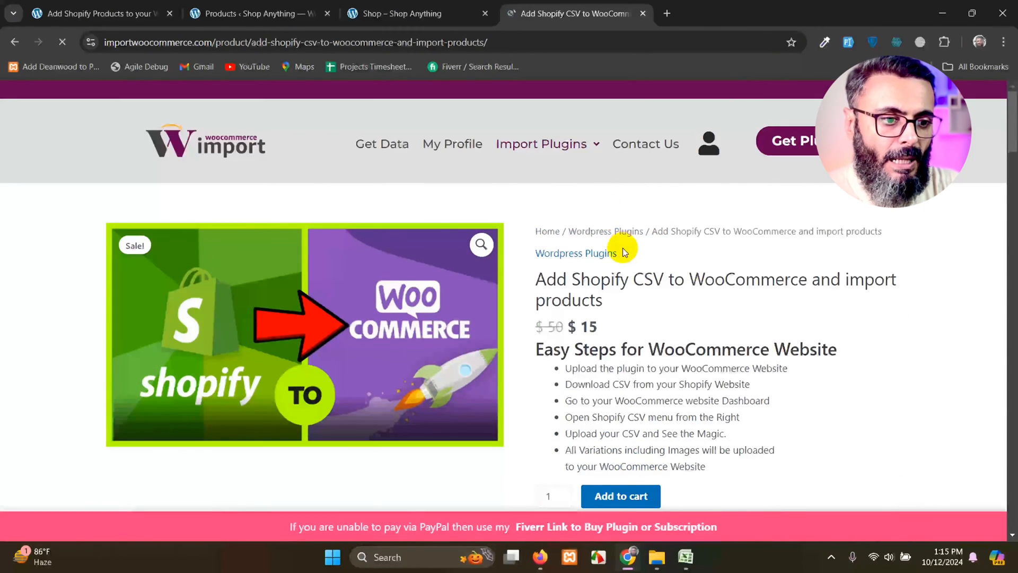
{"action": "scroll", "scroll_direction": "down", "scroll_amount": 3}
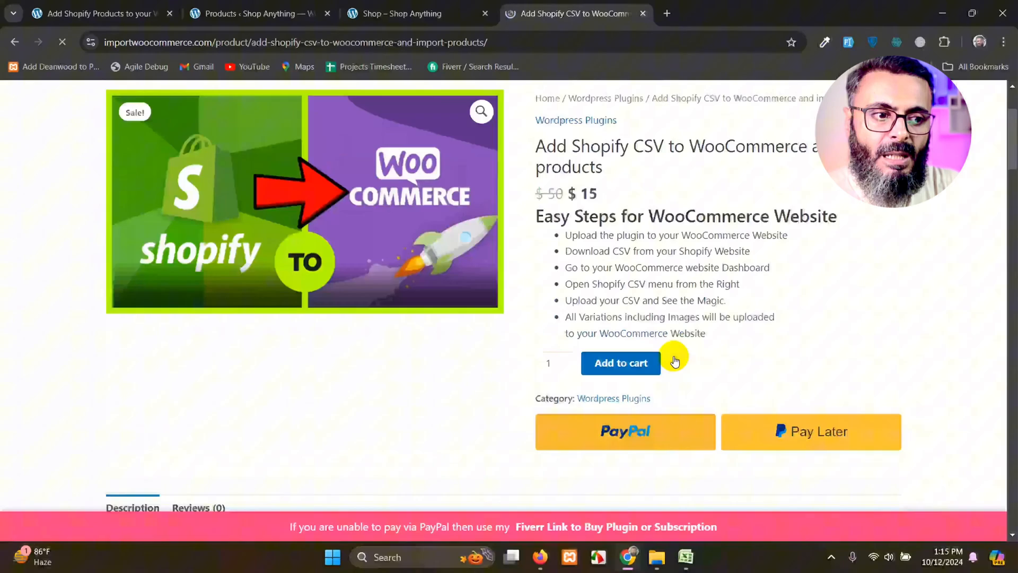
{"action": "scroll", "scroll_direction": "up", "scroll_amount": 3}
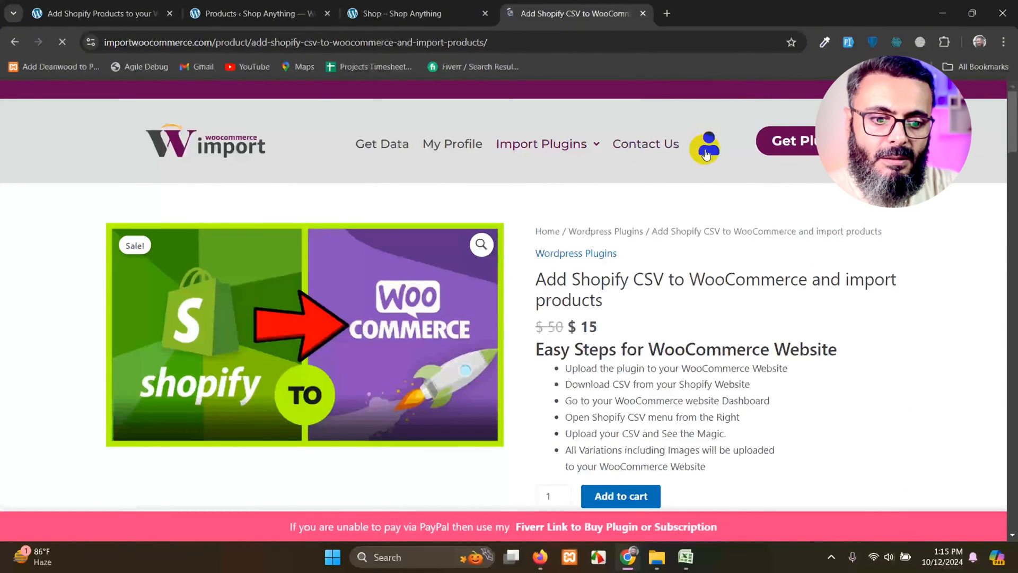
{"action": "mouse_move", "coordinate": [706, 143]}
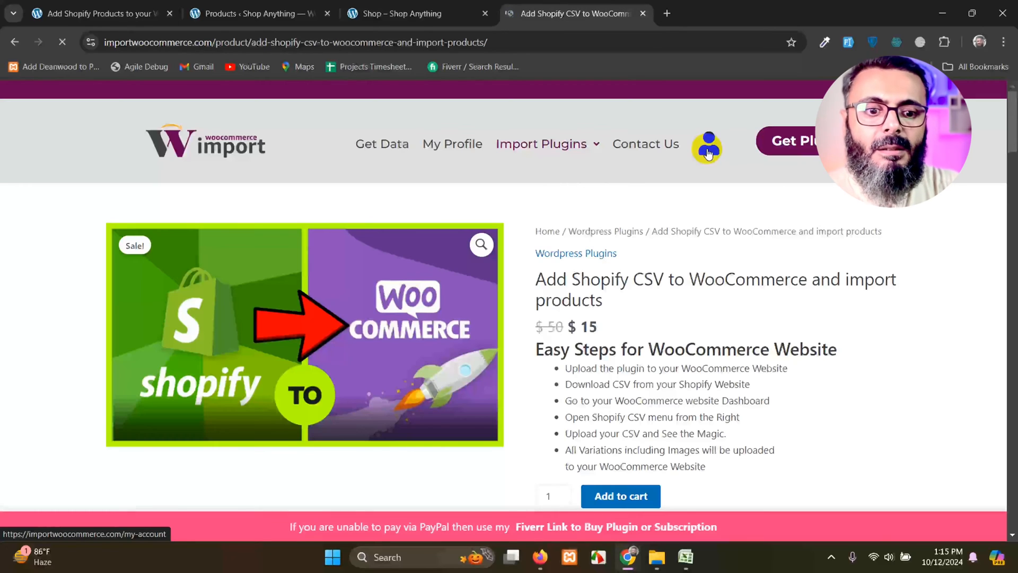
Go to the site's My account login page from the header account icon.
{"action": "left_click", "coordinate": [708, 144]}
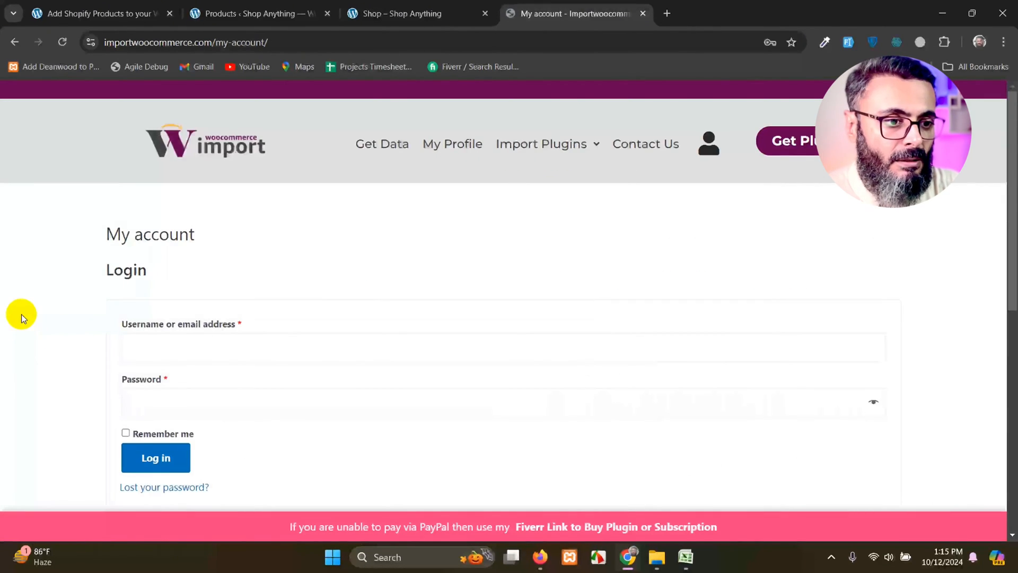
{"action": "mouse_move", "coordinate": [447, 249]}
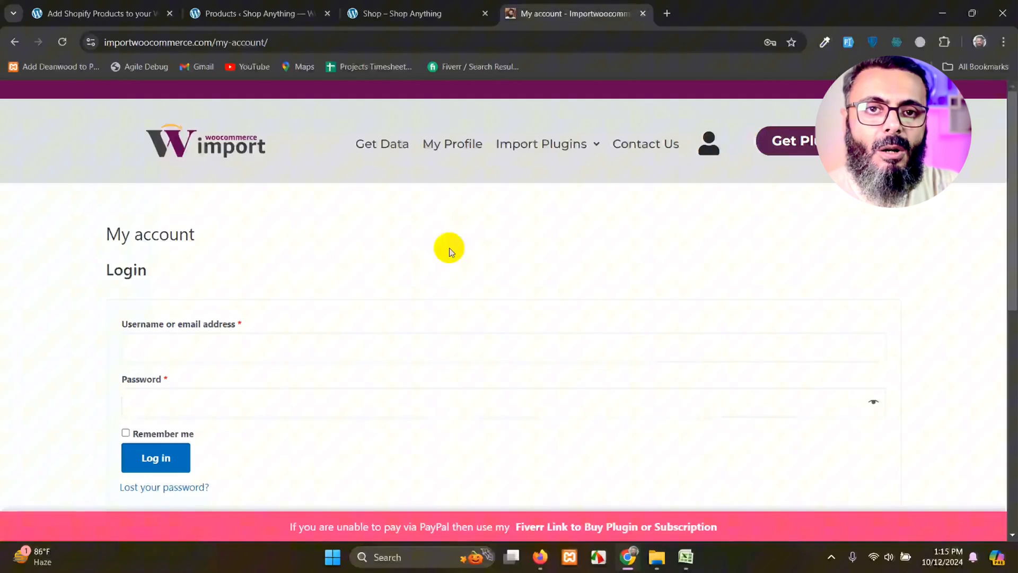
{"action": "mouse_move", "coordinate": [633, 175]}
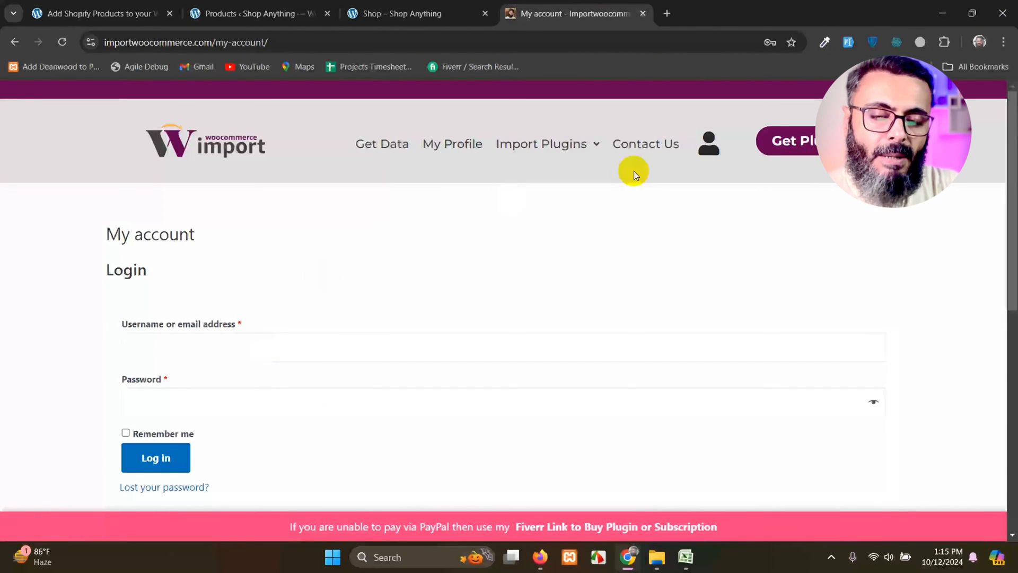
{"action": "mouse_move", "coordinate": [458, 192]}
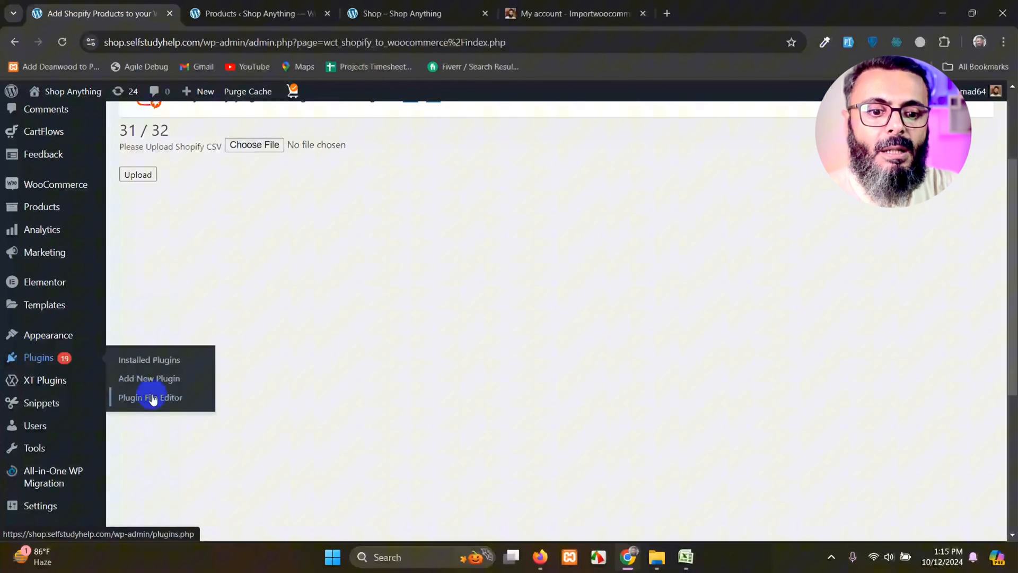
Bring up the Add New Plugin page in a new tab and reveal its Upload Plugin area.
{"action": "right_click", "coordinate": [149, 378]}
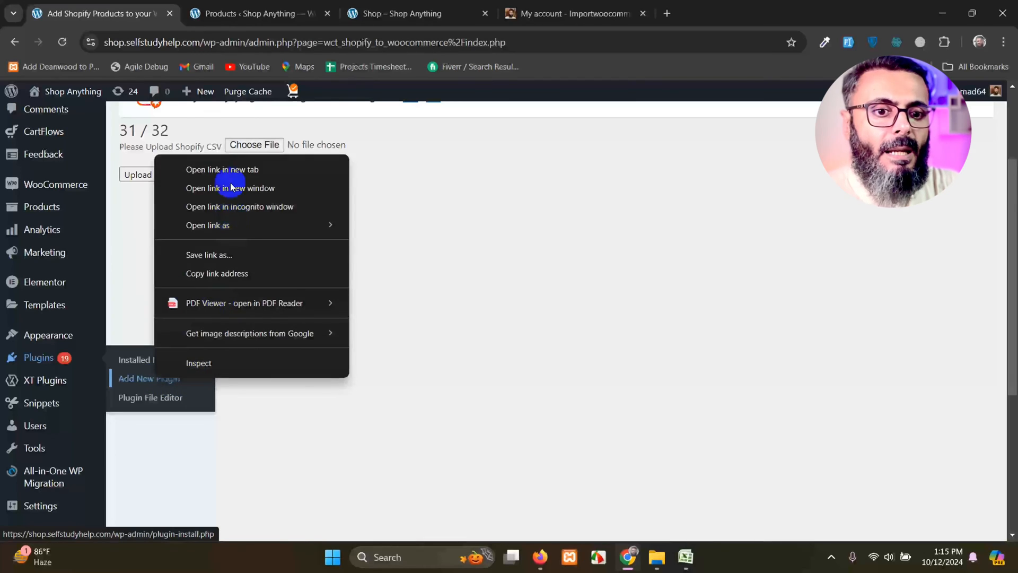
{"action": "left_click", "coordinate": [222, 170]}
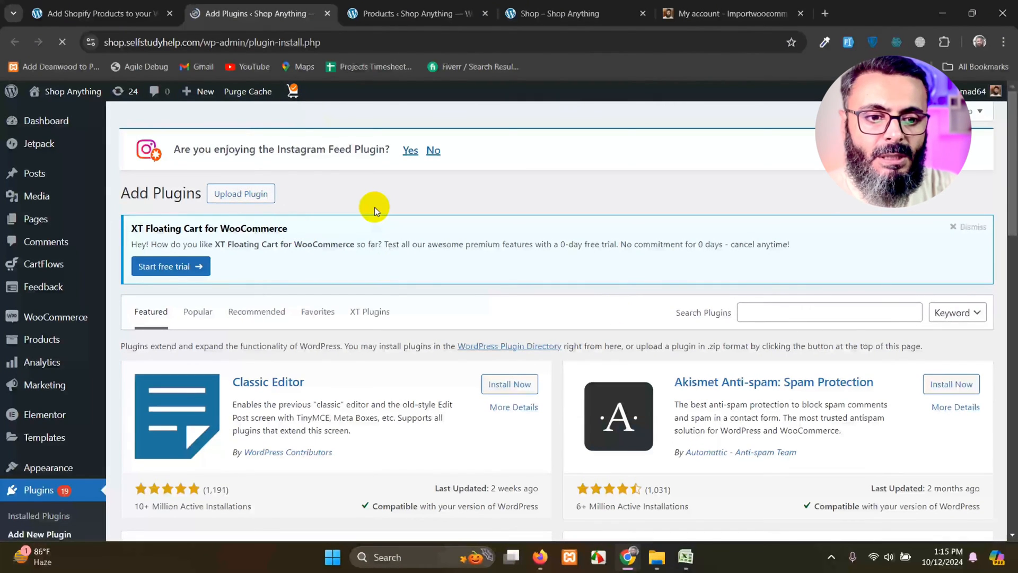
{"action": "left_click", "coordinate": [240, 193]}
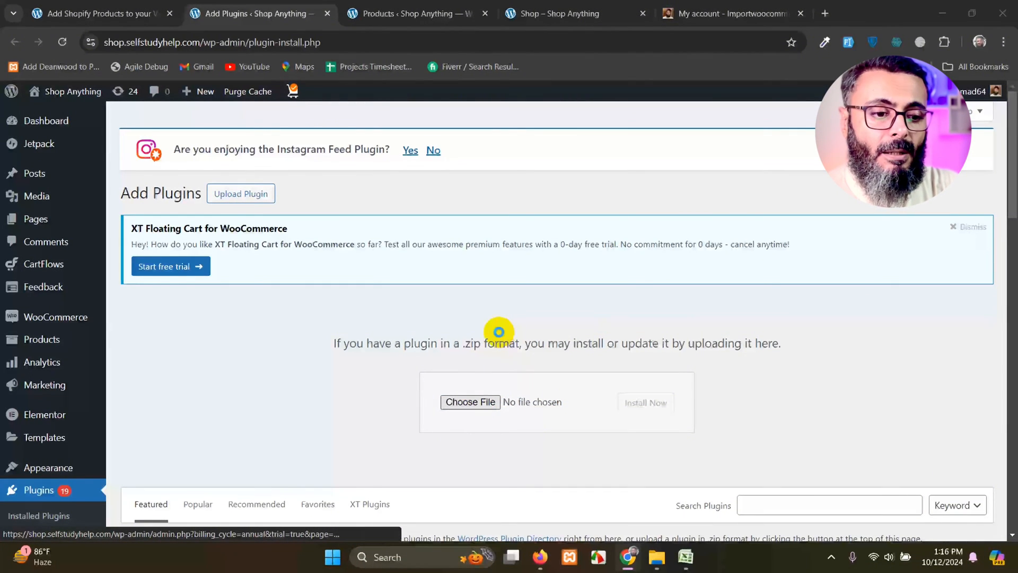
Browse for a plugin zip with Choose File, then cancel the file picker without selecting anything.
{"action": "left_click", "coordinate": [470, 402]}
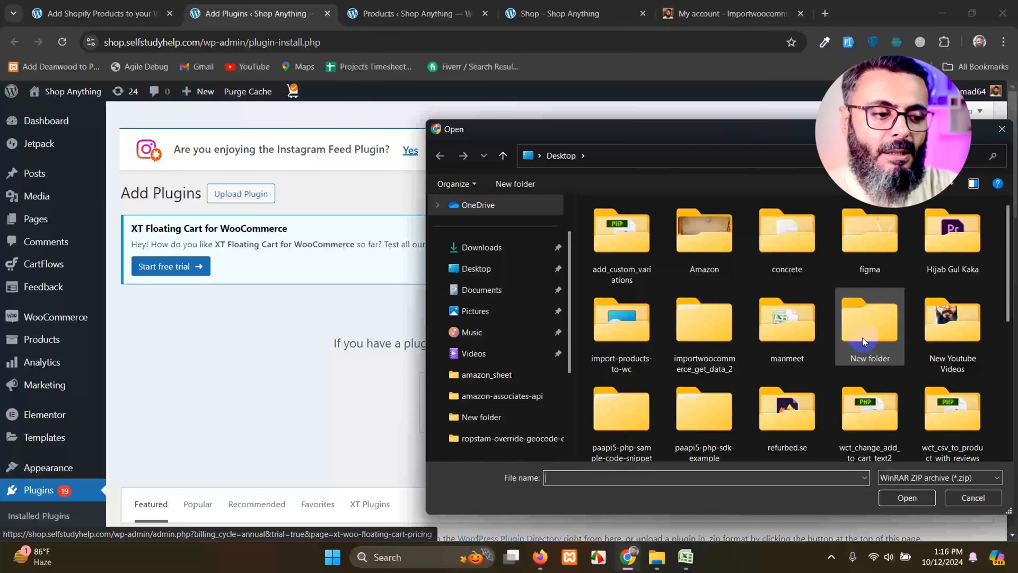
{"action": "mouse_move", "coordinate": [973, 497]}
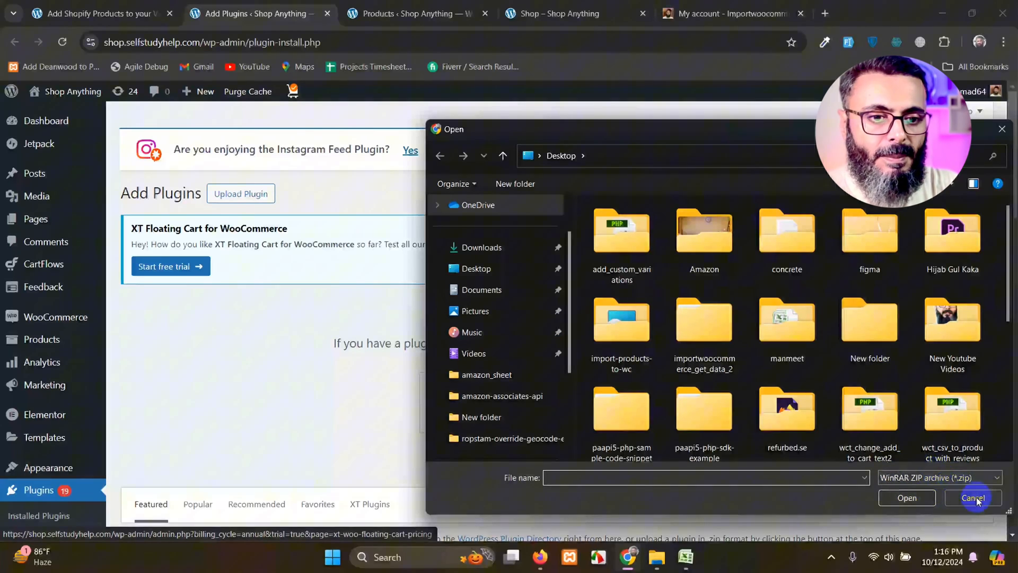
{"action": "left_click", "coordinate": [973, 498]}
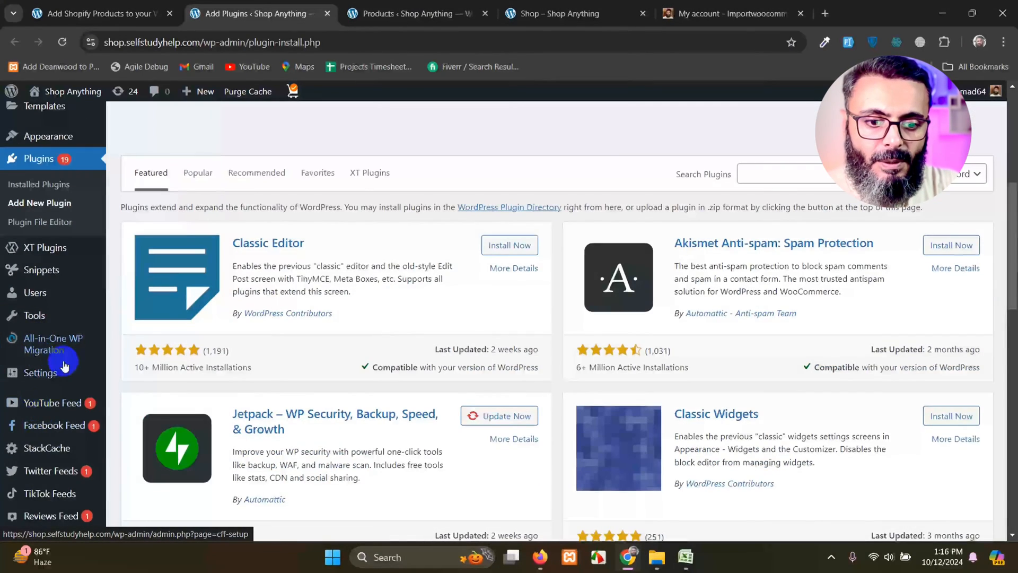
{"action": "scroll", "scroll_direction": "down", "scroll_amount": 3}
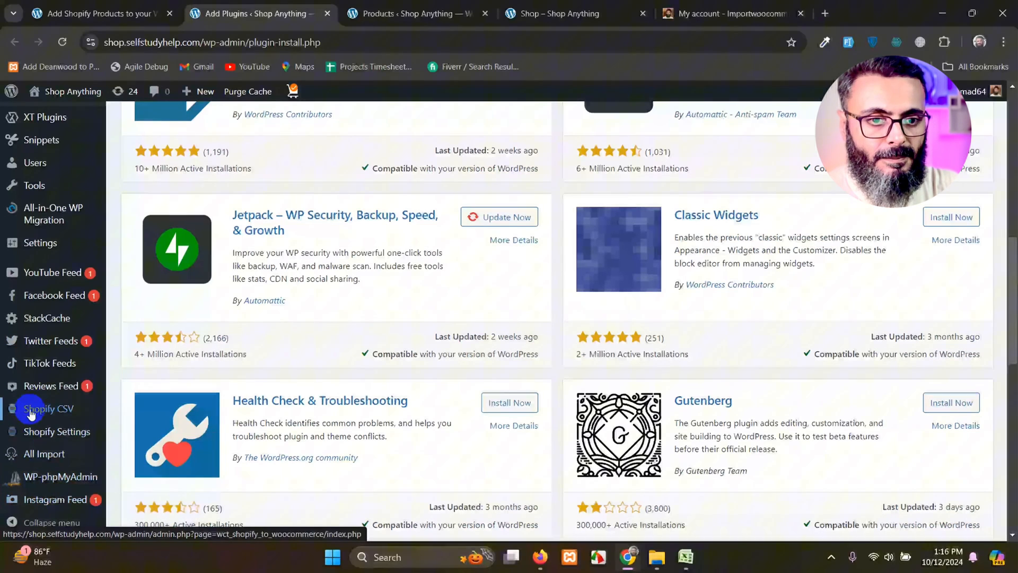
{"action": "mouse_move", "coordinate": [151, 114]}
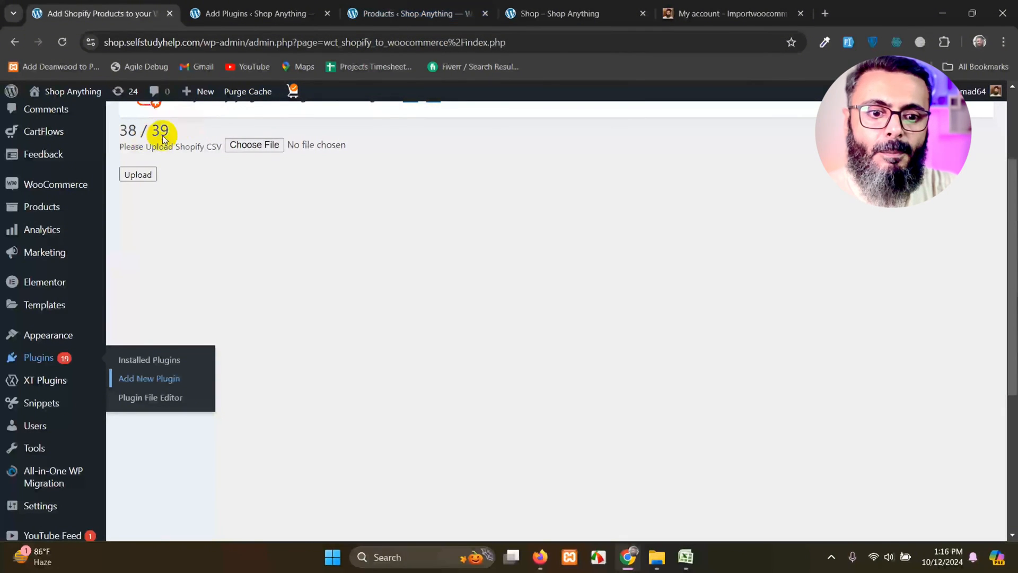
Return to the Products list, now 1,689 items, and scroll to the imported Galadriel armor entry.
{"action": "left_click", "coordinate": [416, 13]}
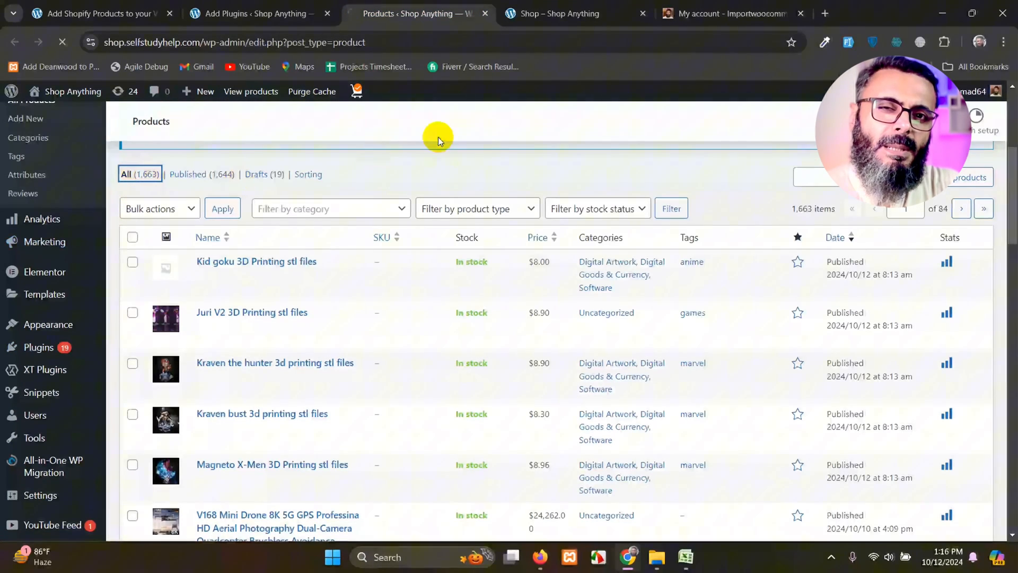
{"action": "mouse_move", "coordinate": [438, 145]}
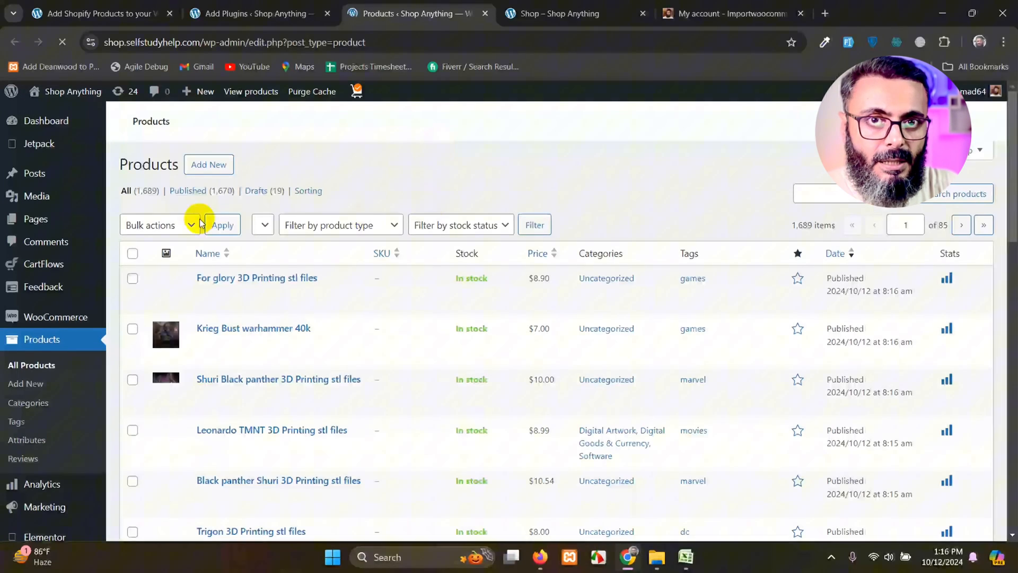
{"action": "mouse_move", "coordinate": [188, 189]}
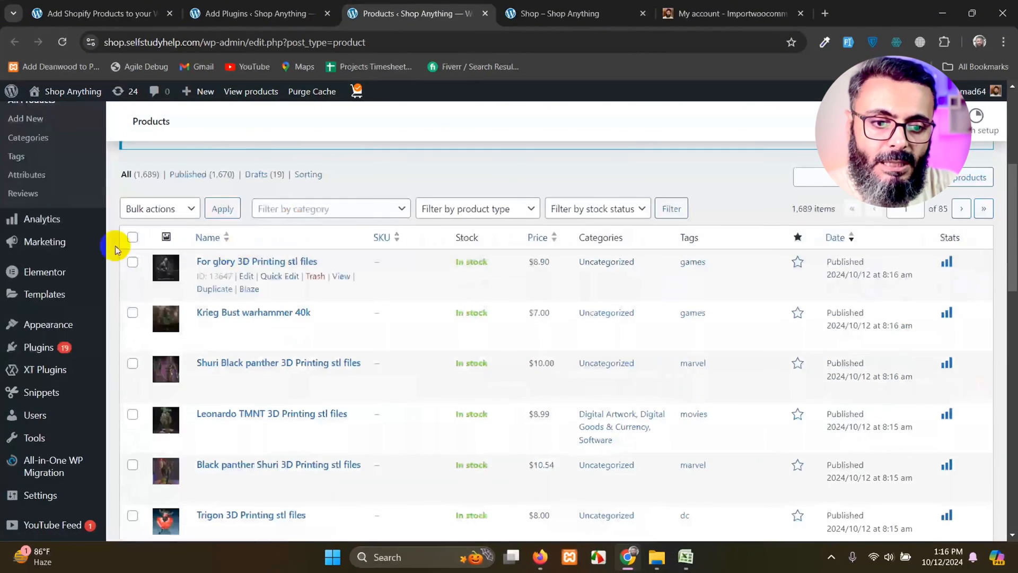
{"action": "scroll", "scroll_direction": "down", "scroll_amount": 3}
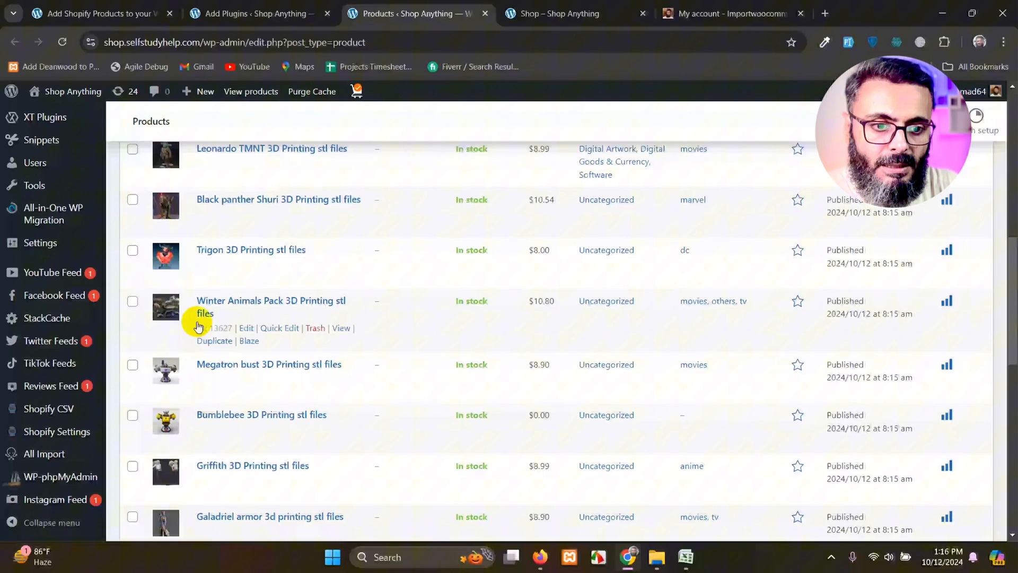
{"action": "scroll", "scroll_direction": "down", "scroll_amount": 3}
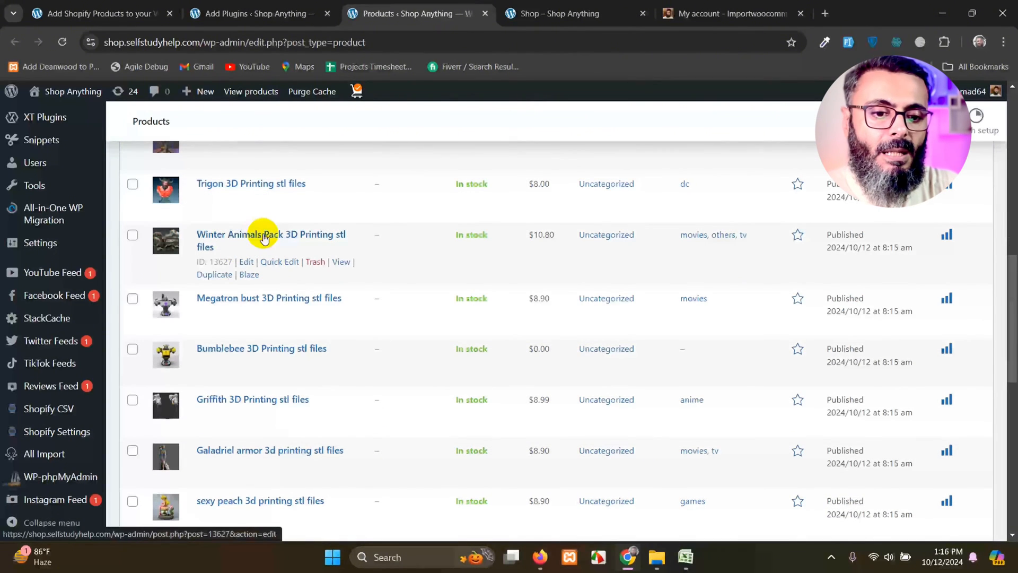
{"action": "mouse_move", "coordinate": [200, 320]}
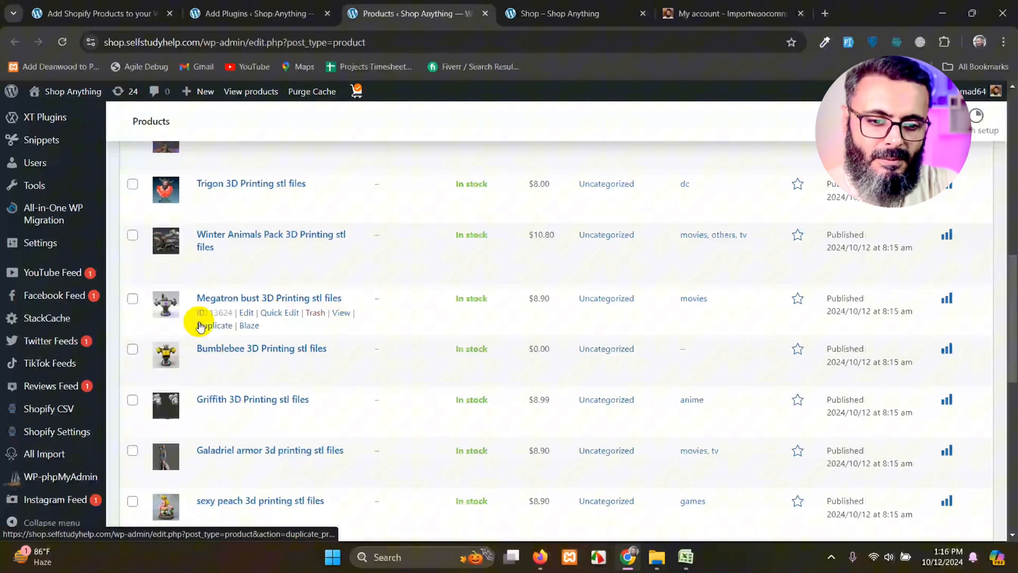
{"action": "scroll", "scroll_direction": "down", "scroll_amount": 3}
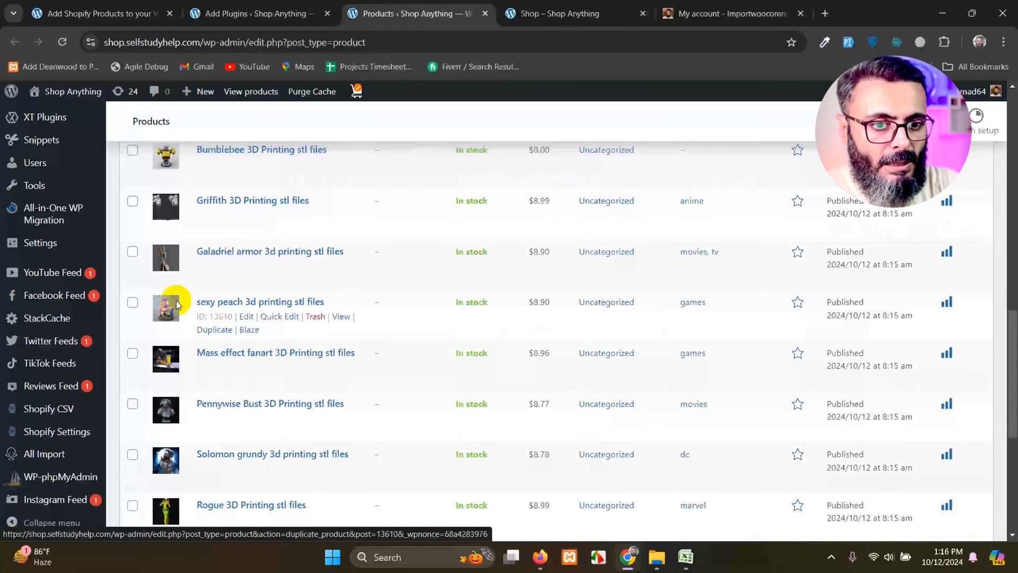
View the Galadriel armor 3d printing stl files product in a new tab and switch to it.
{"action": "right_click", "coordinate": [340, 265]}
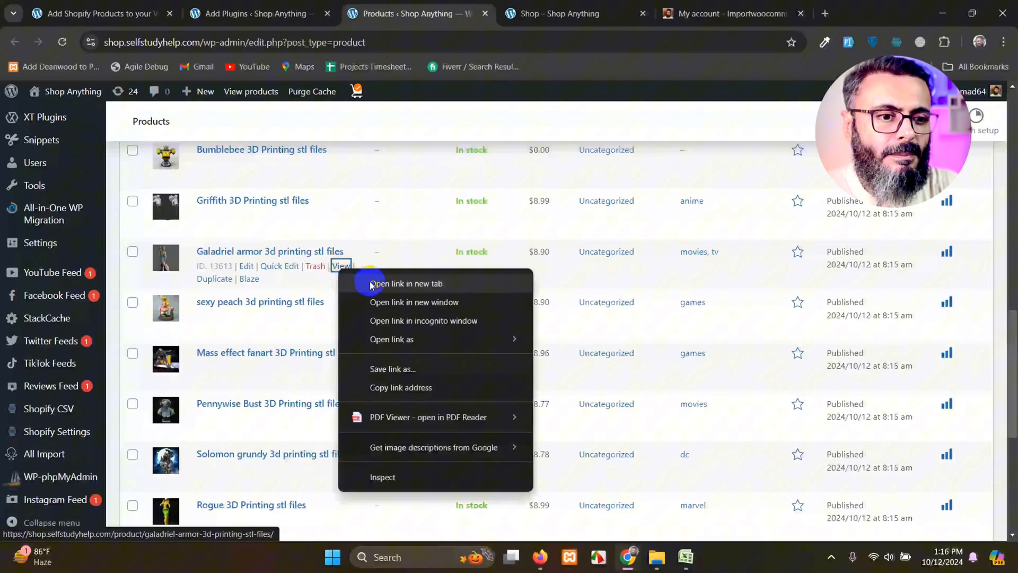
{"action": "left_click", "coordinate": [406, 283]}
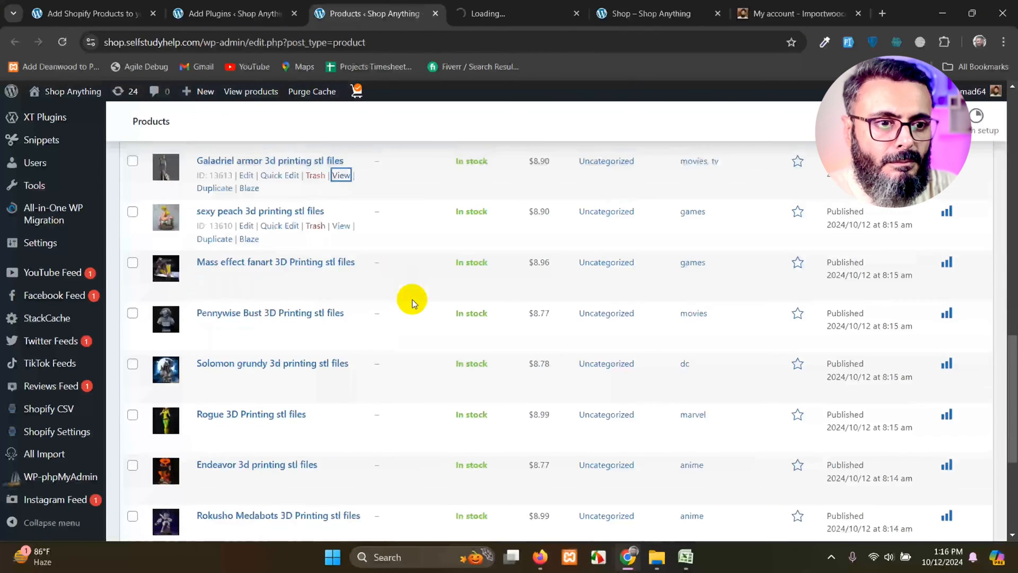
{"action": "scroll", "scroll_direction": "up", "scroll_amount": 3}
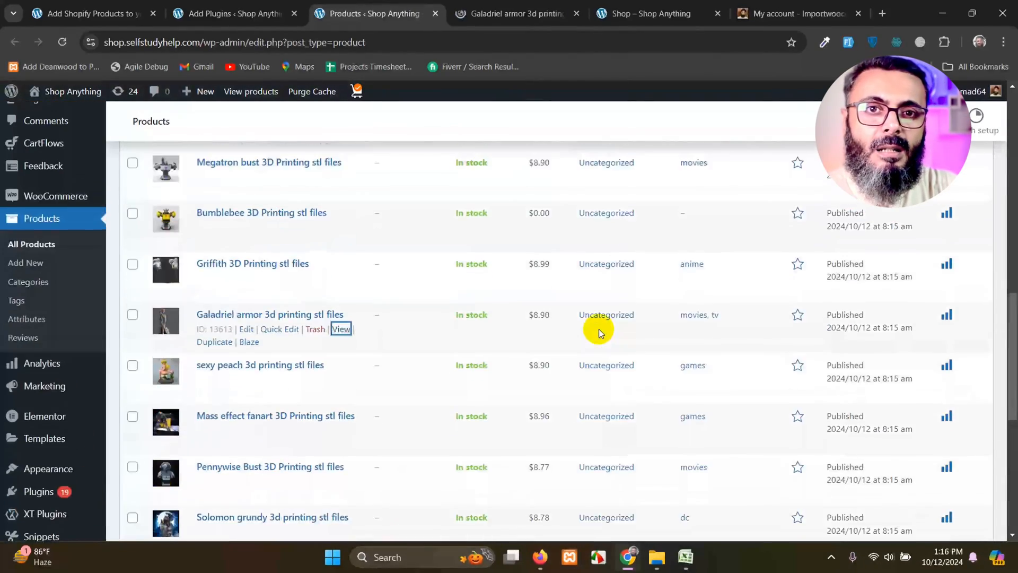
{"action": "scroll", "scroll_direction": "up", "scroll_amount": 3}
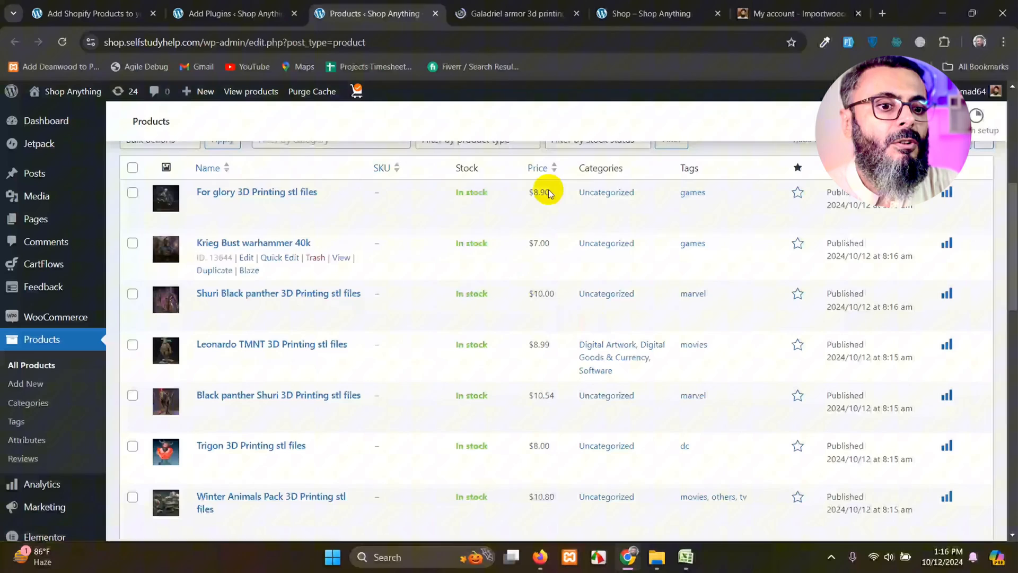
{"action": "left_click", "coordinate": [513, 12]}
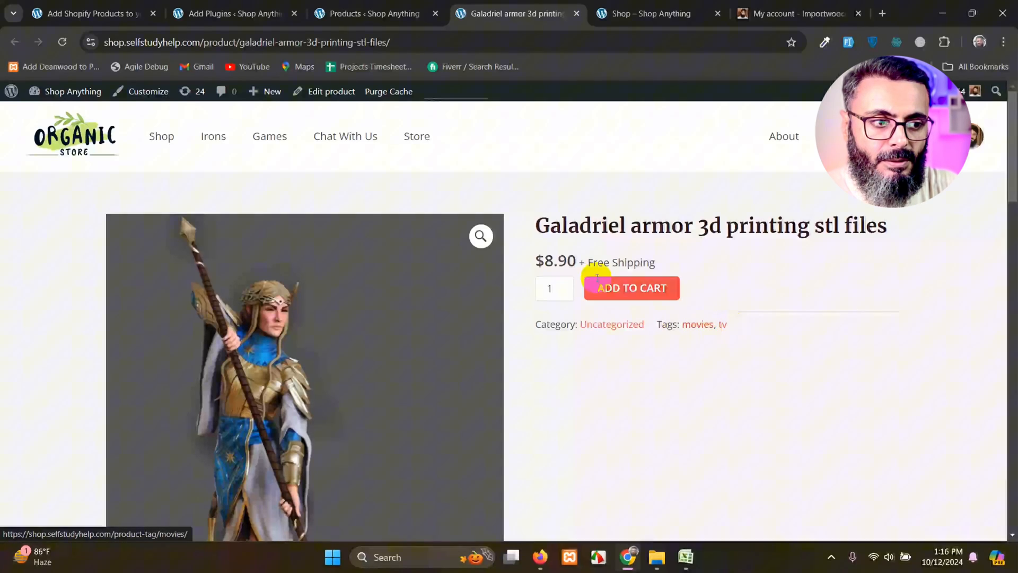
Review the $8.90 product page's description, Additional information (Default Title) and related products.
{"action": "scroll", "scroll_direction": "down", "scroll_amount": 3}
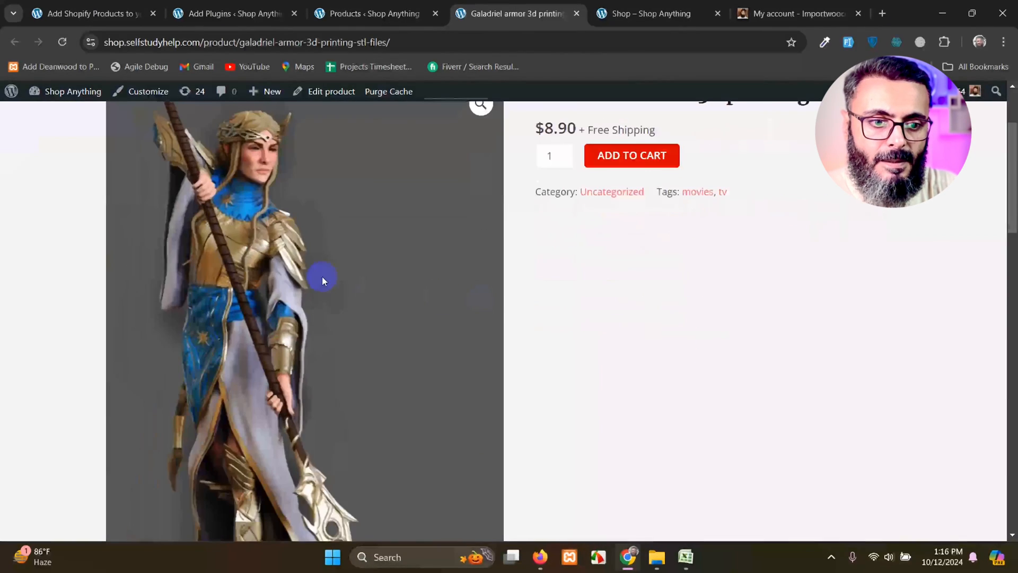
{"action": "scroll", "scroll_direction": "down", "scroll_amount": 3}
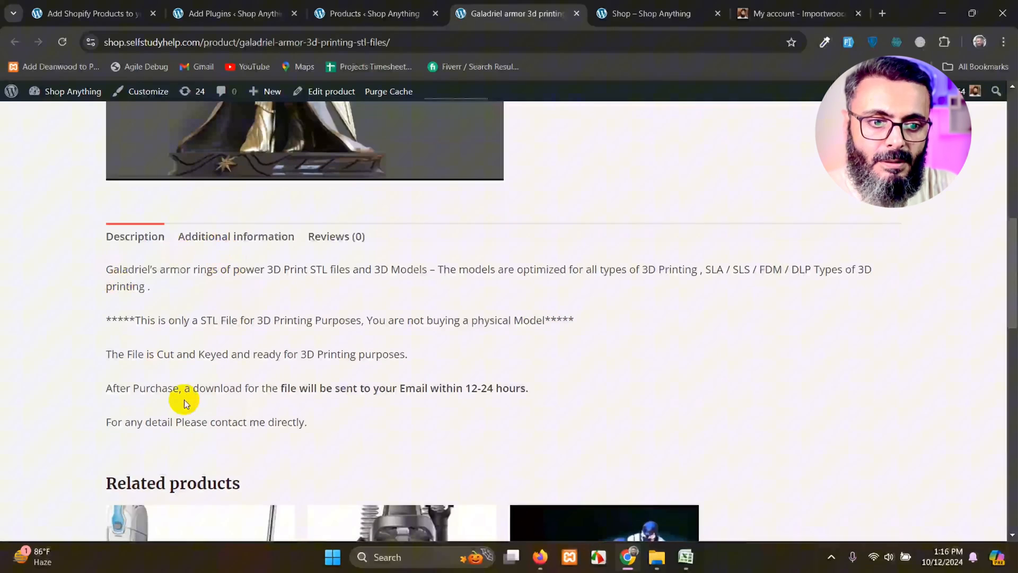
{"action": "left_click", "coordinate": [235, 235]}
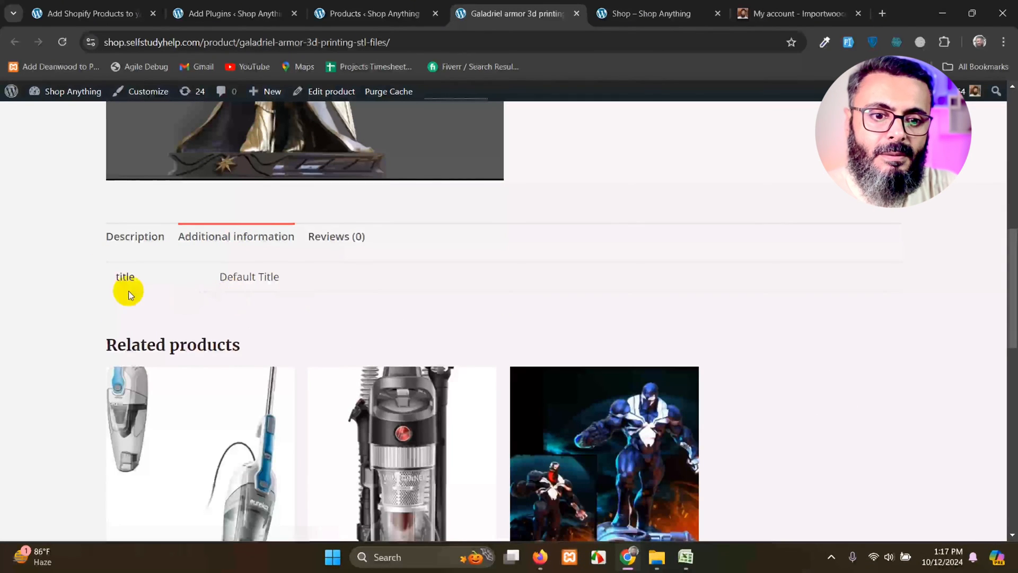
{"action": "scroll", "scroll_direction": "down", "scroll_amount": 3}
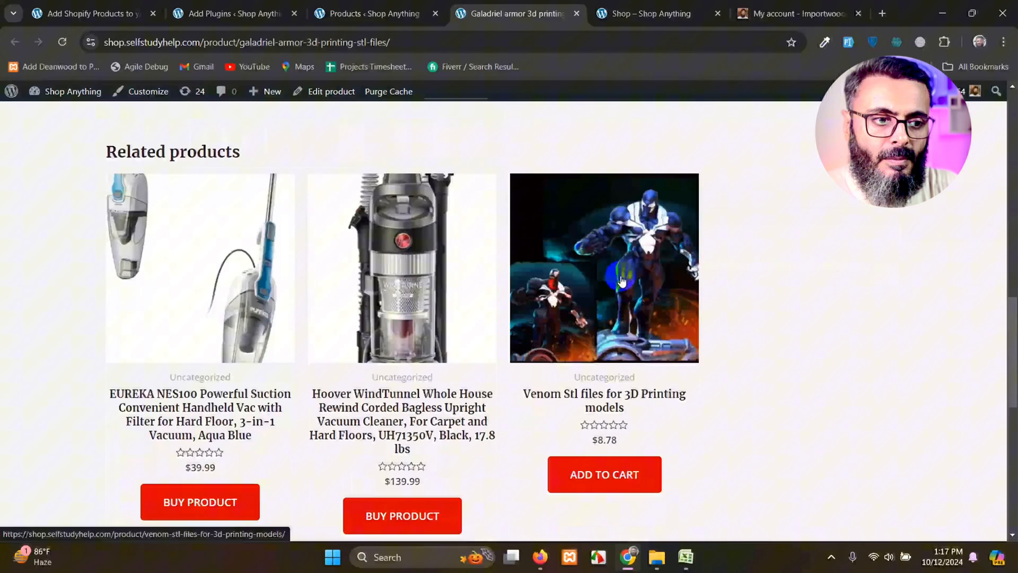
{"action": "scroll", "scroll_direction": "up", "scroll_amount": 3}
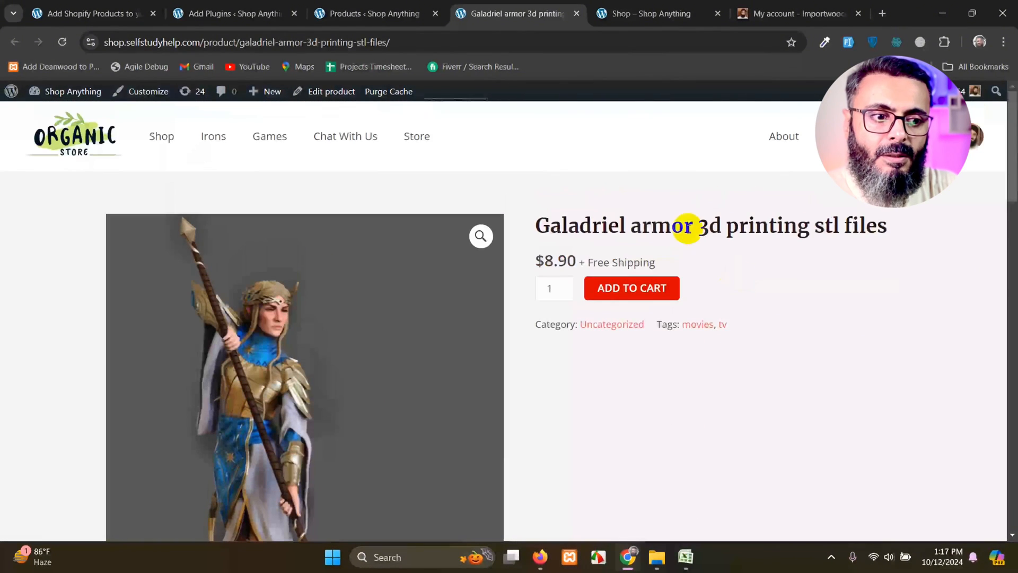